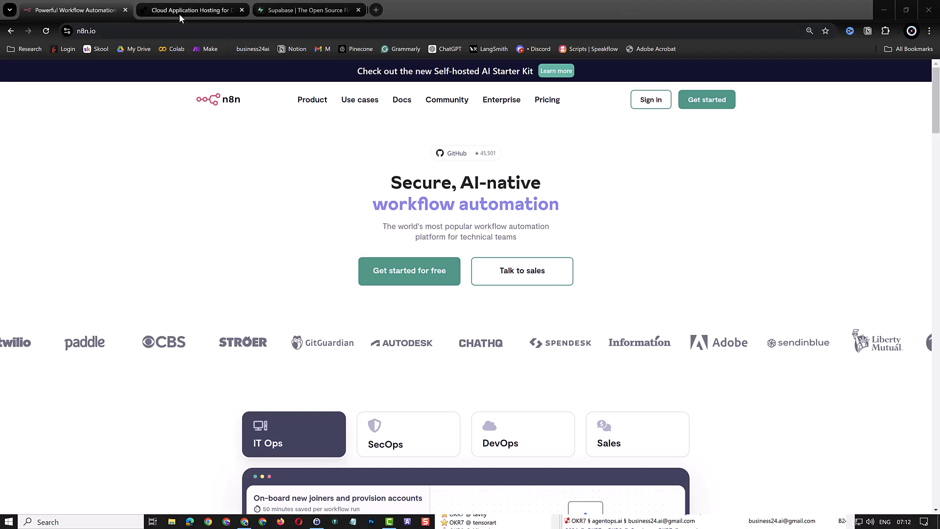
- Check the Render and Supabase tabs, then return to the Ping Webhook workflow canvas
click(192, 11)
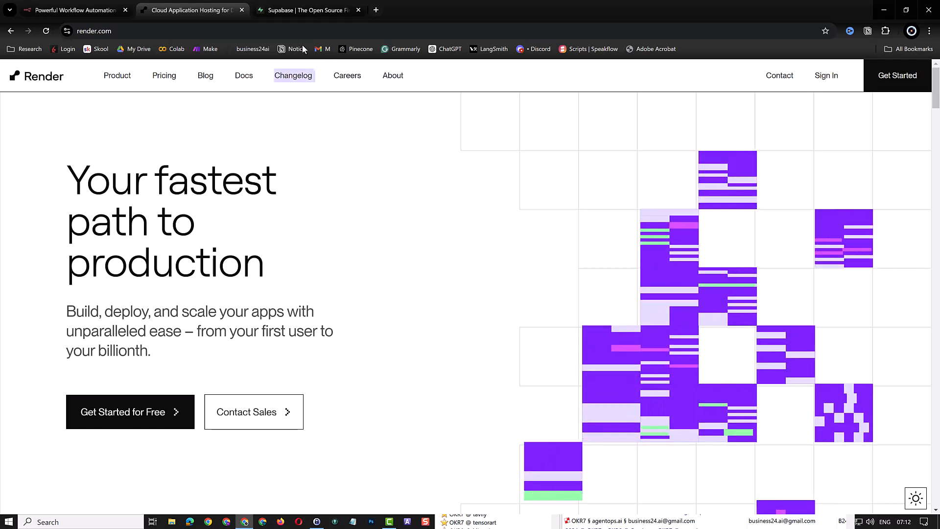
click(307, 10)
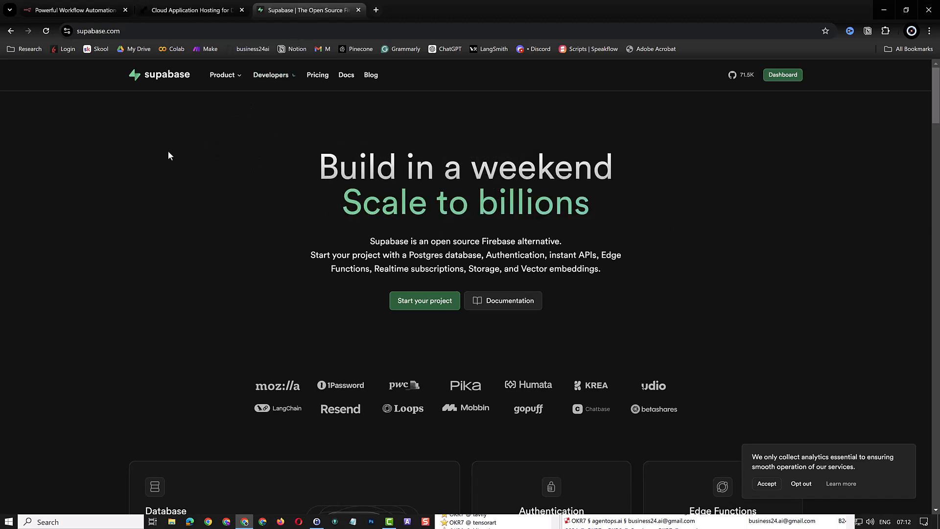
mouse_move(162, 158)
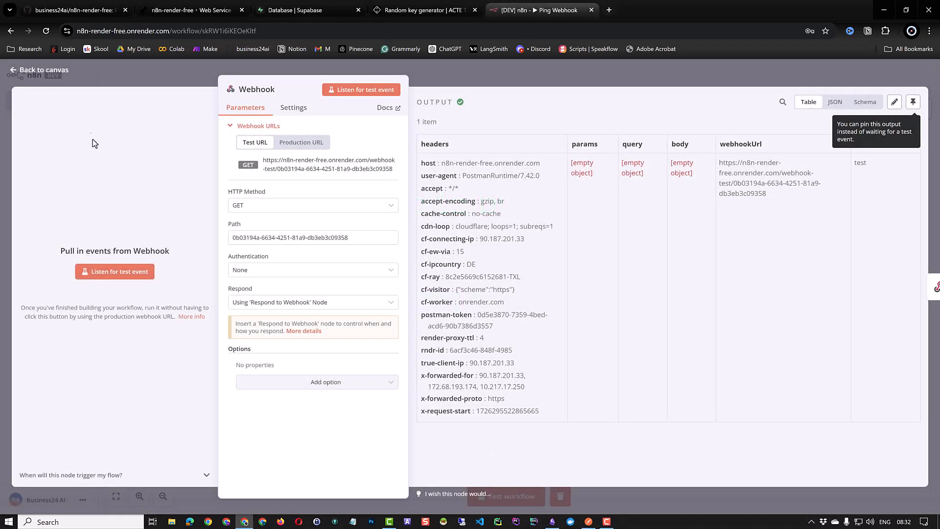
mouse_move(86, 130)
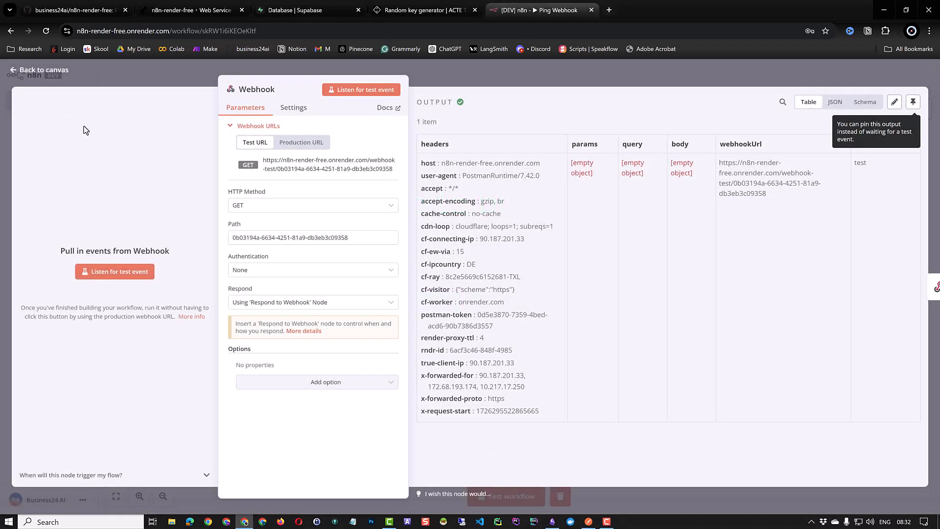
mouse_move(48, 73)
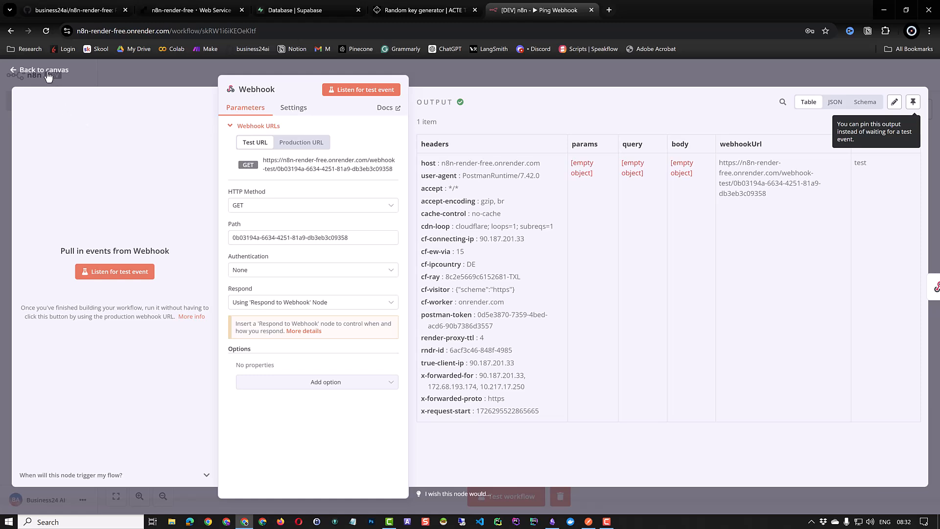
click(39, 69)
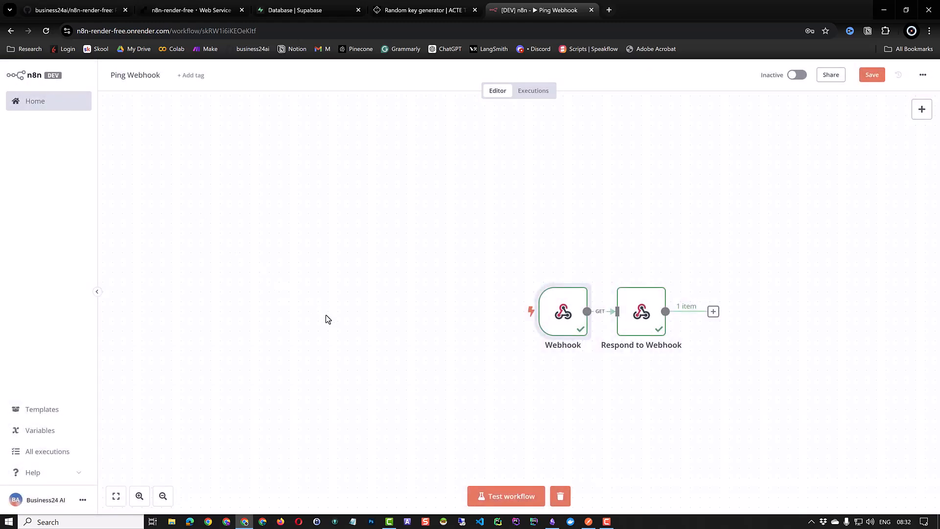
mouse_move(334, 333)
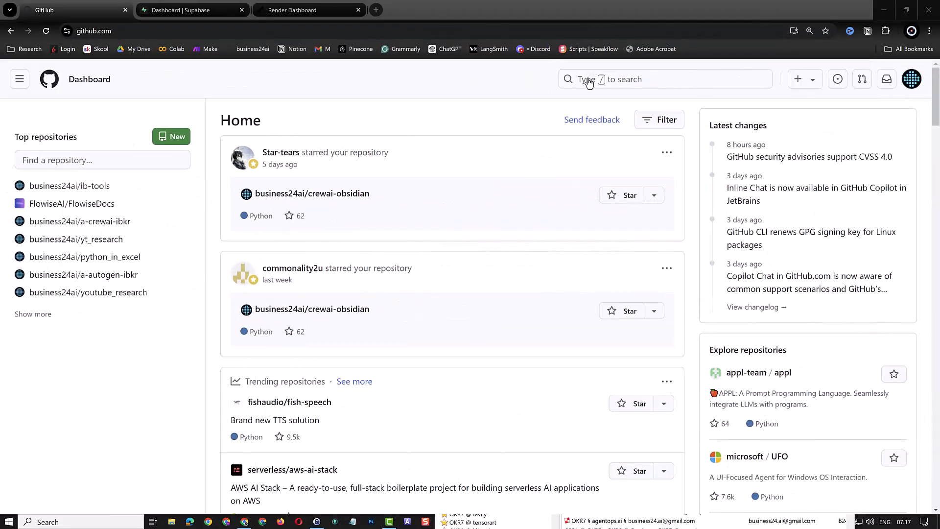
- Search GitHub for n8n, open n8n-io/n8n, and view its existing forks
text(n8n)
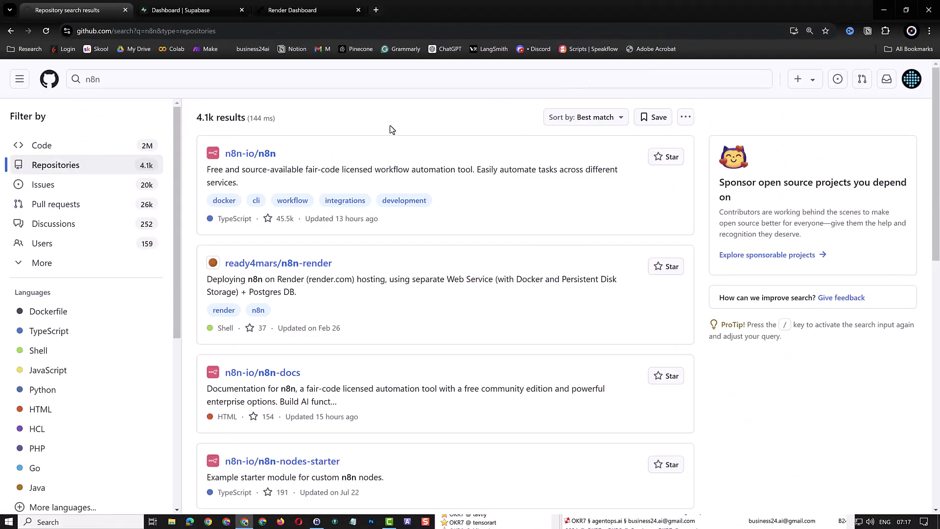
click(250, 153)
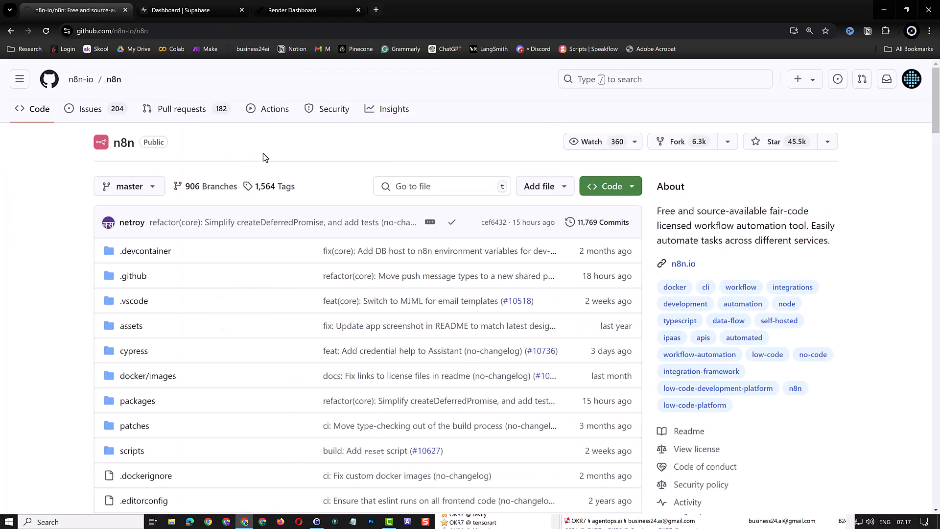
mouse_move(489, 148)
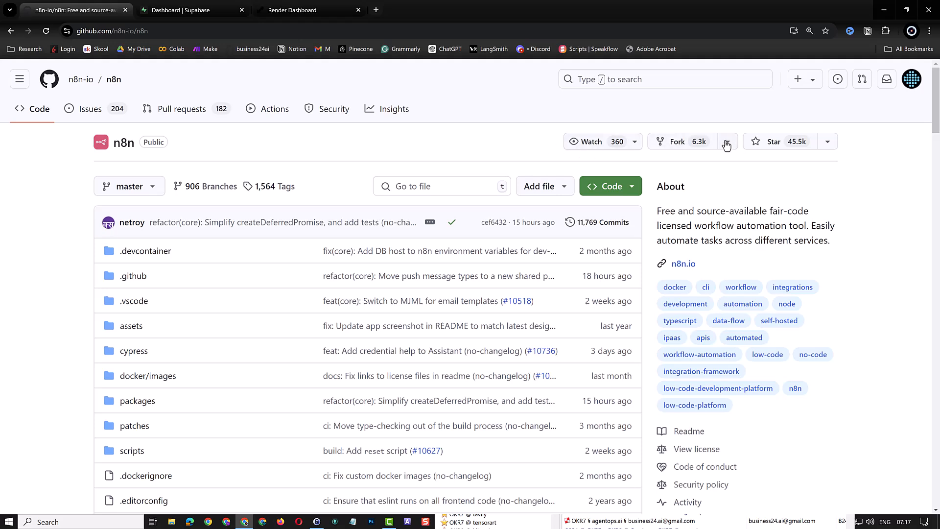
click(727, 141)
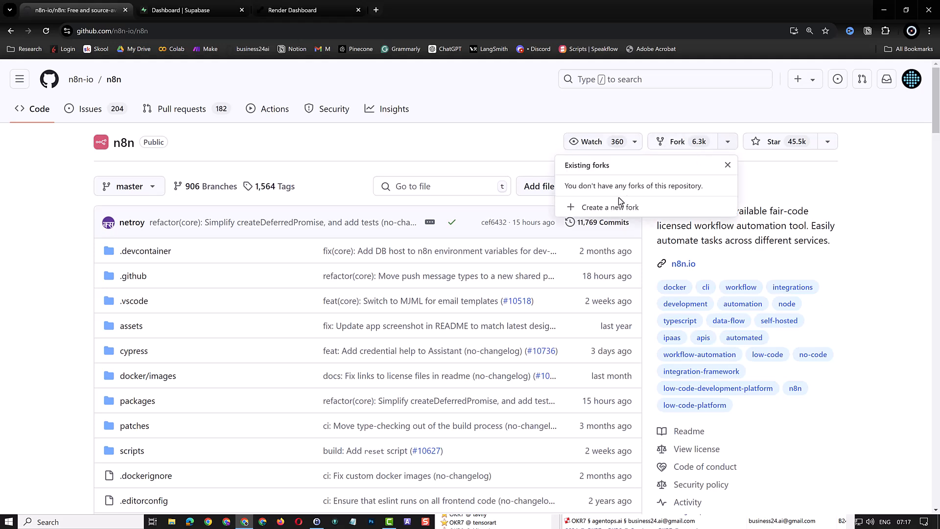
- Fork n8n-io/n8n as n8n-render-free, copying only the master branch
click(609, 207)
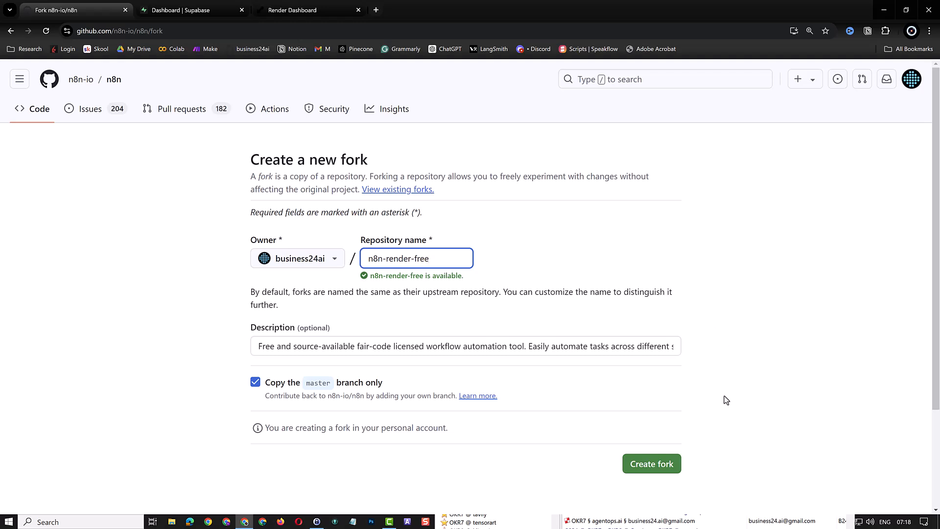
click(651, 464)
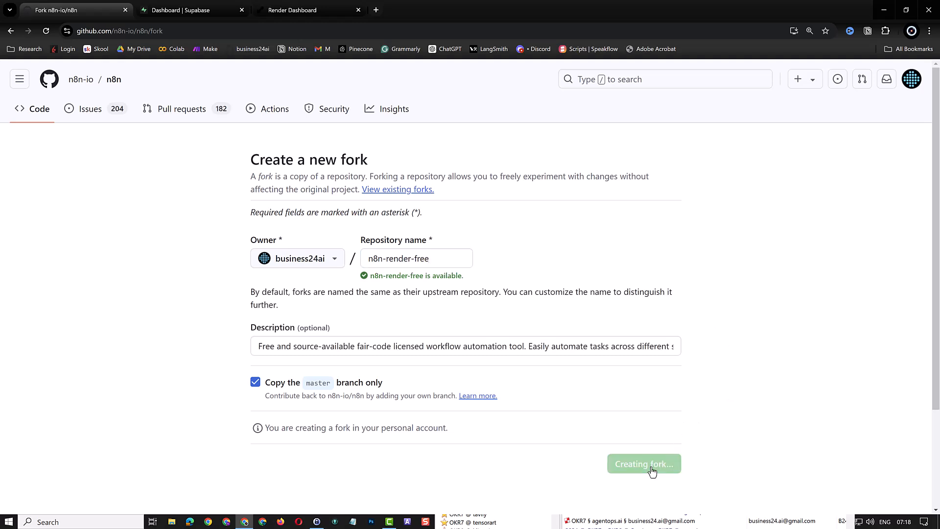
click(644, 463)
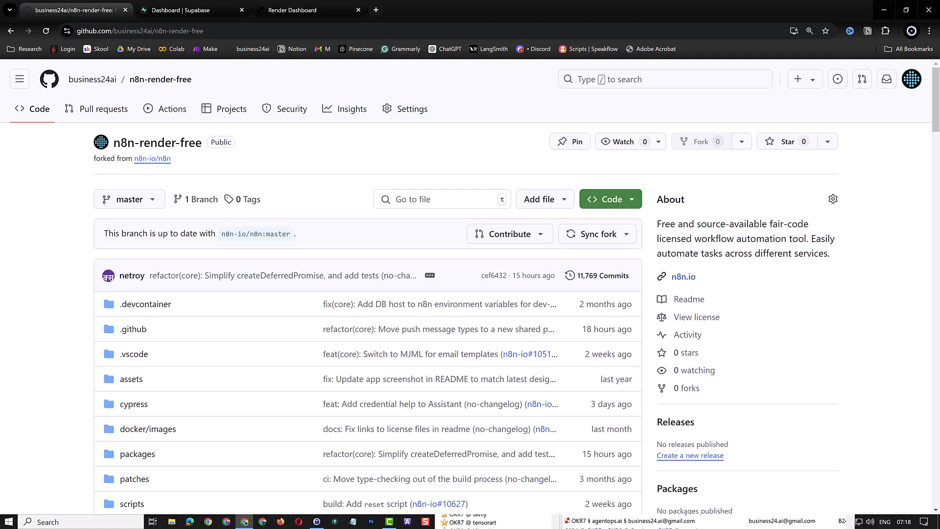
click(130, 78)
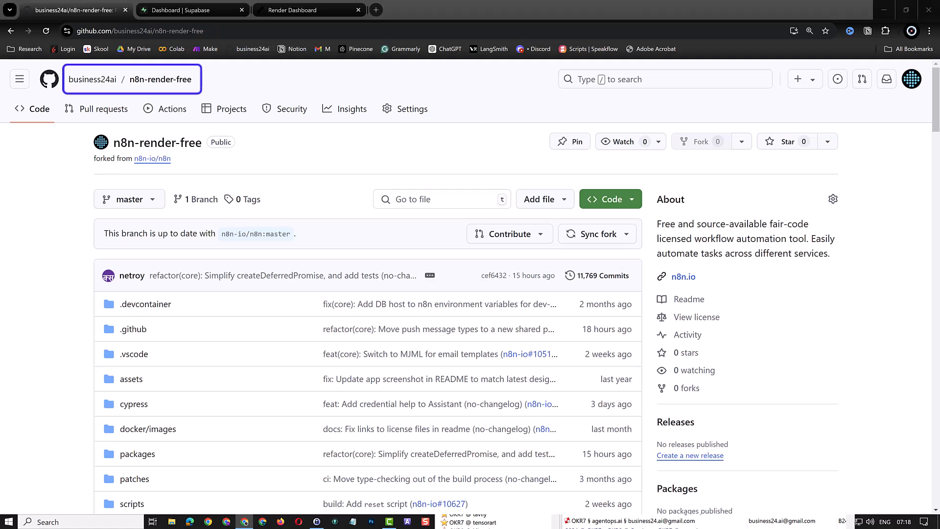
click(132, 79)
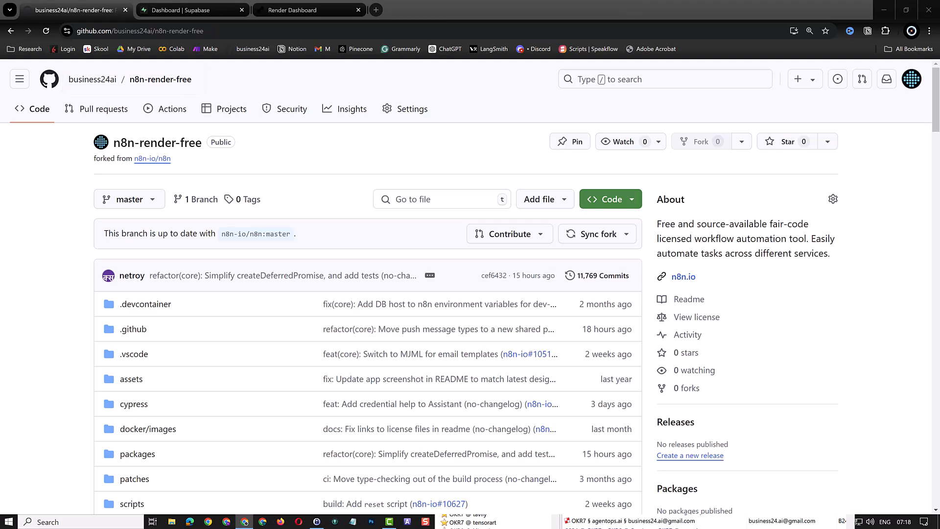
- Confirm the business24ai GitHub login in Render account settings, then start a new Web Service
click(189, 11)
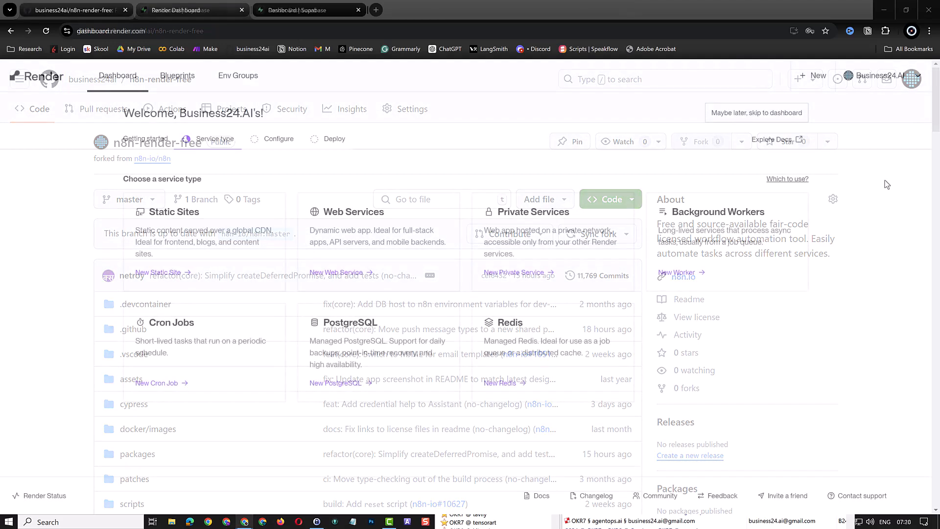
click(876, 75)
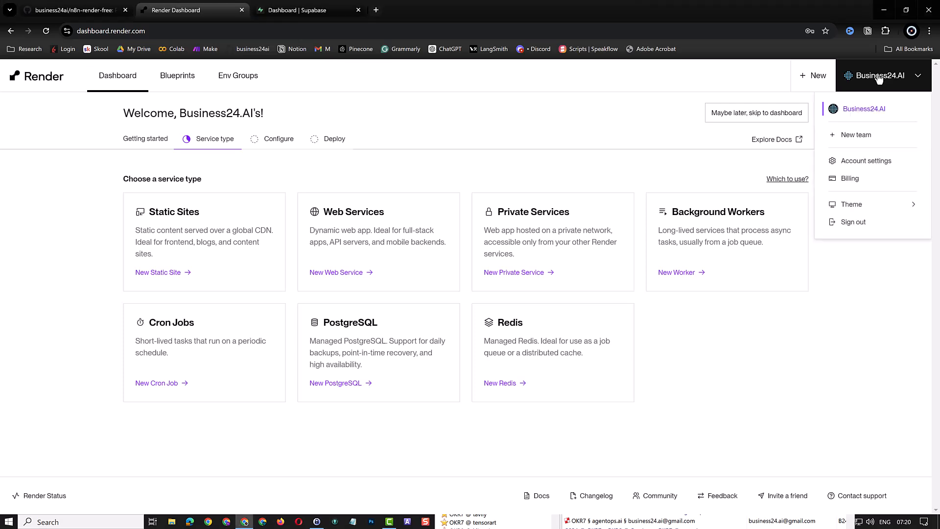
click(862, 161)
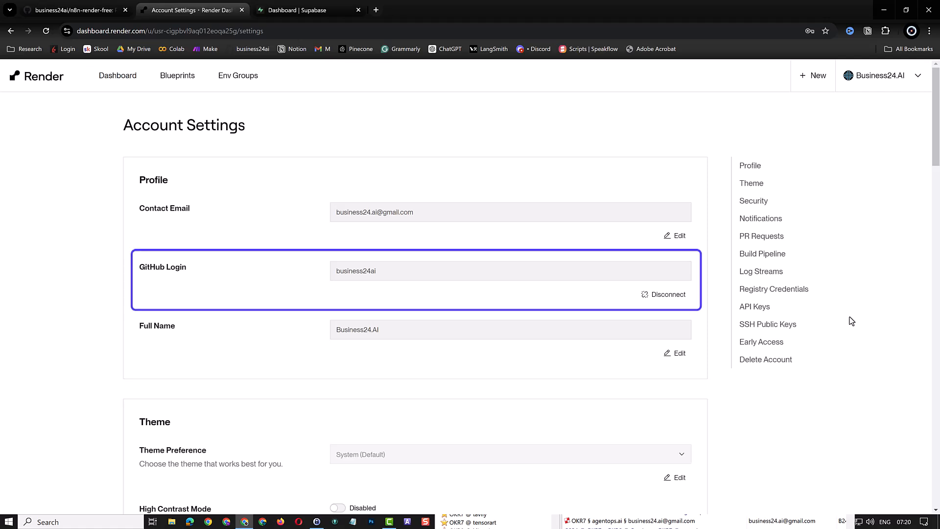
mouse_move(812, 75)
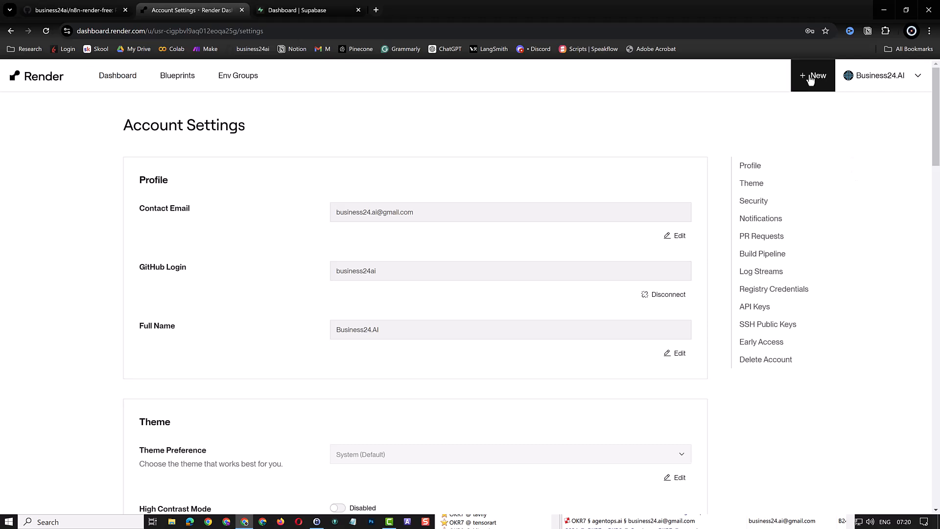
click(812, 75)
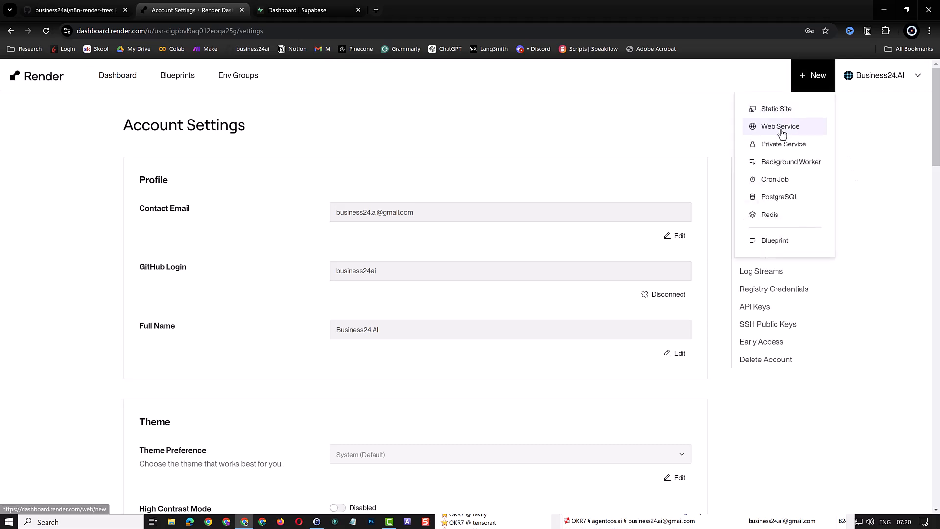
click(779, 126)
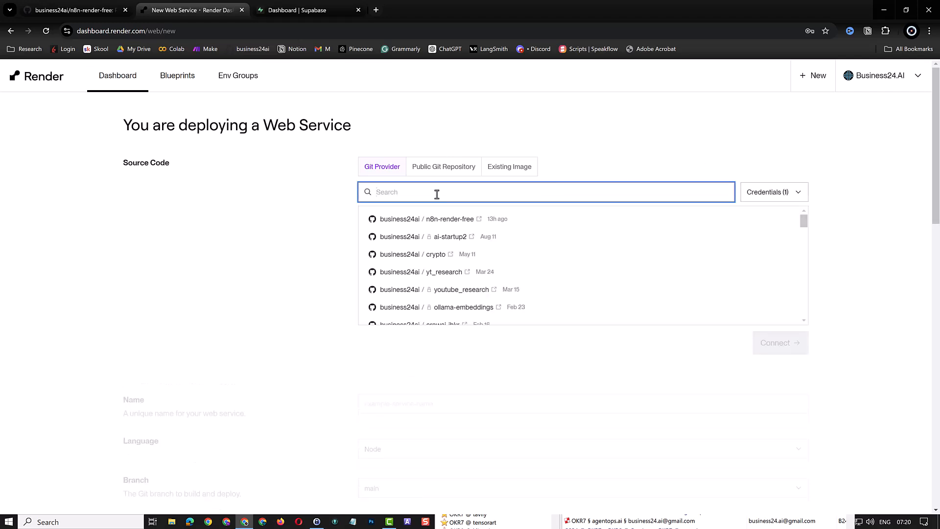
- Select the n8n-render-free repository and set the region to Frankfurt (EU Central)
text(n8n)
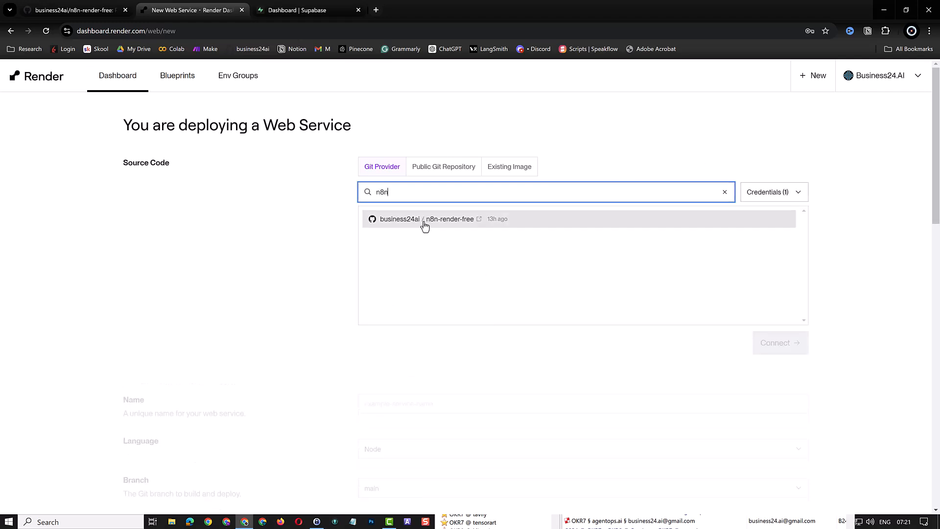
click(427, 219)
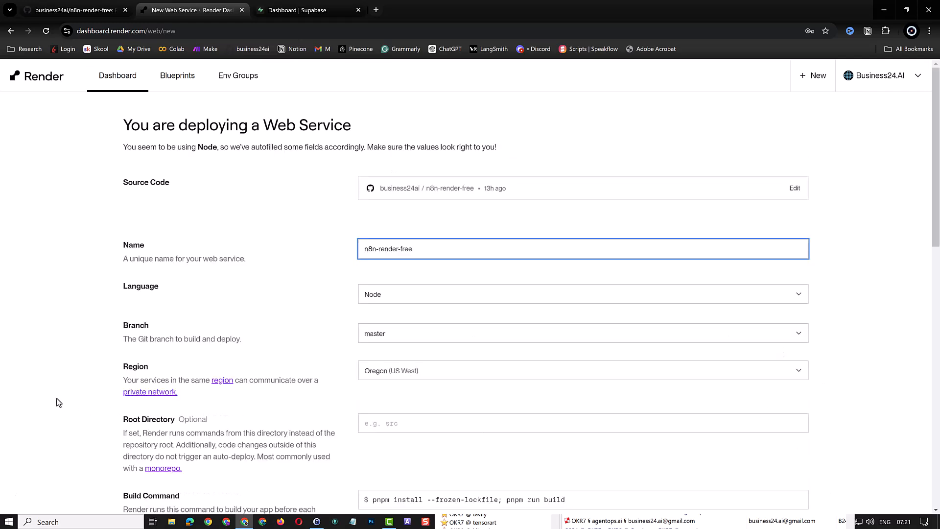
mouse_move(306, 349)
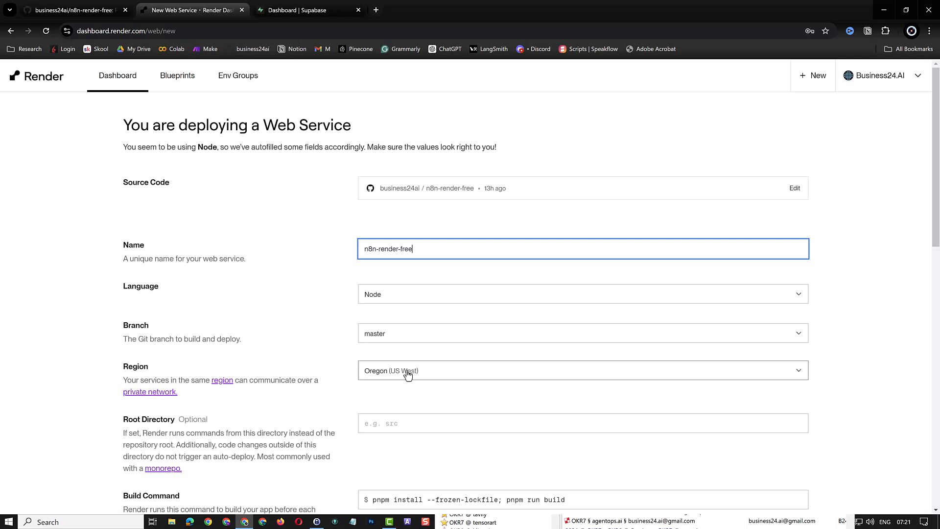
click(581, 370)
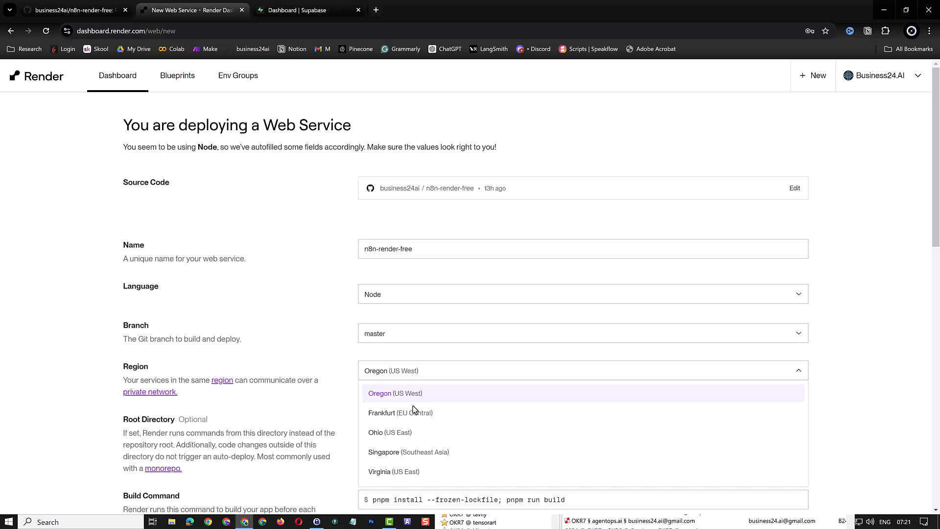
click(400, 412)
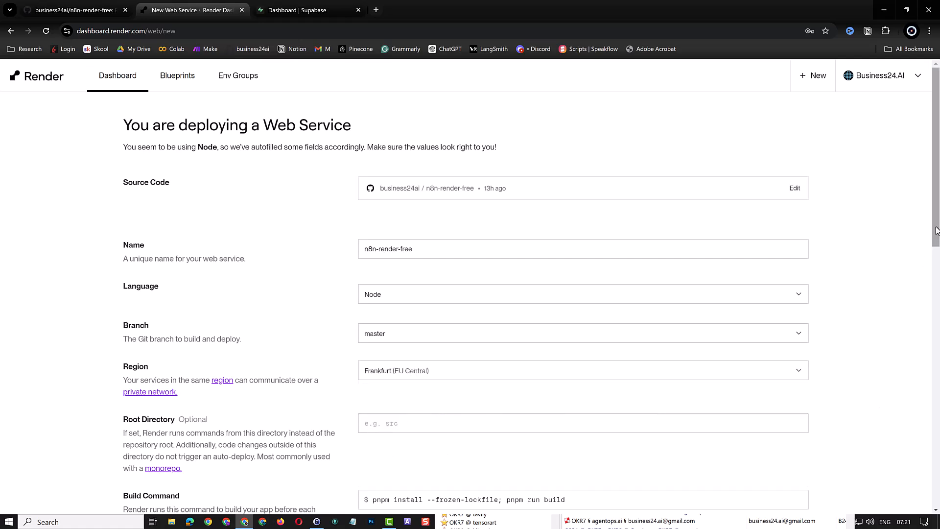
- Choose the Free instance type and deploy the n8n-render-free web service
scroll(down, 3)
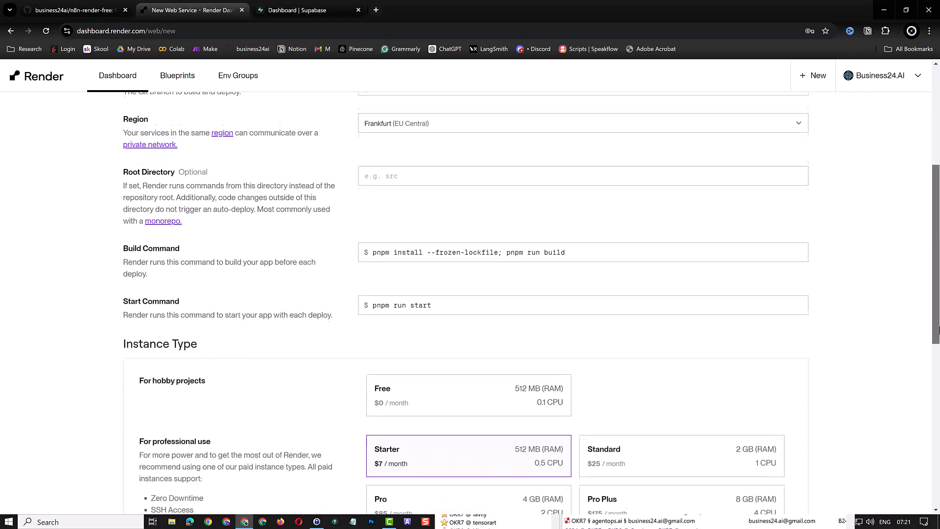
scroll(down, 3)
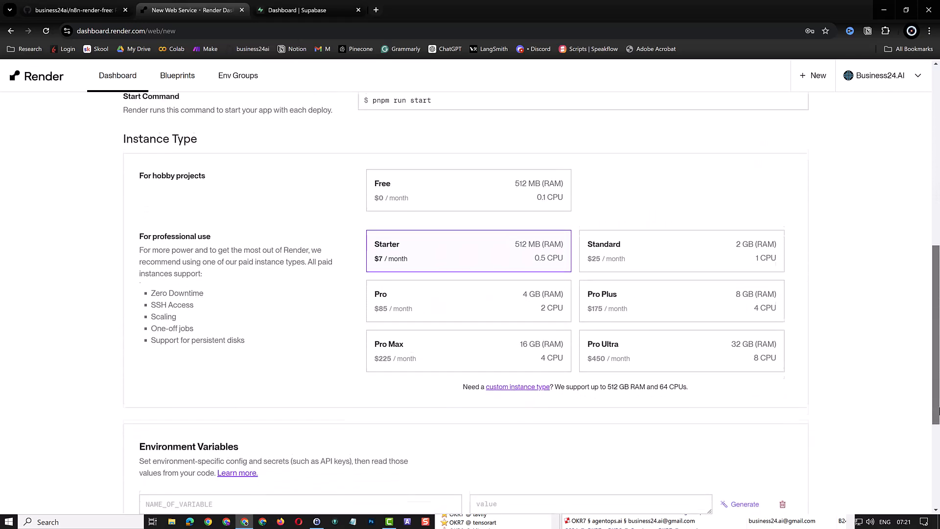
scroll(down, 3)
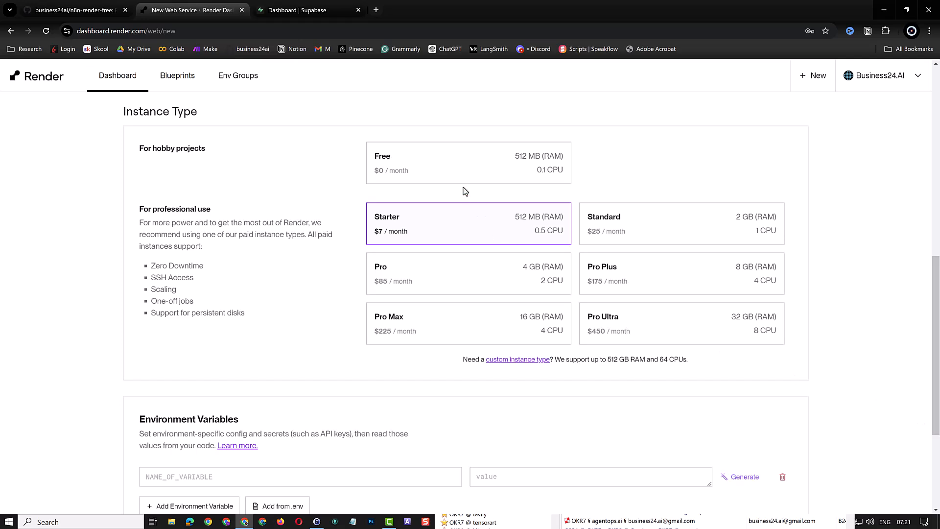
click(467, 163)
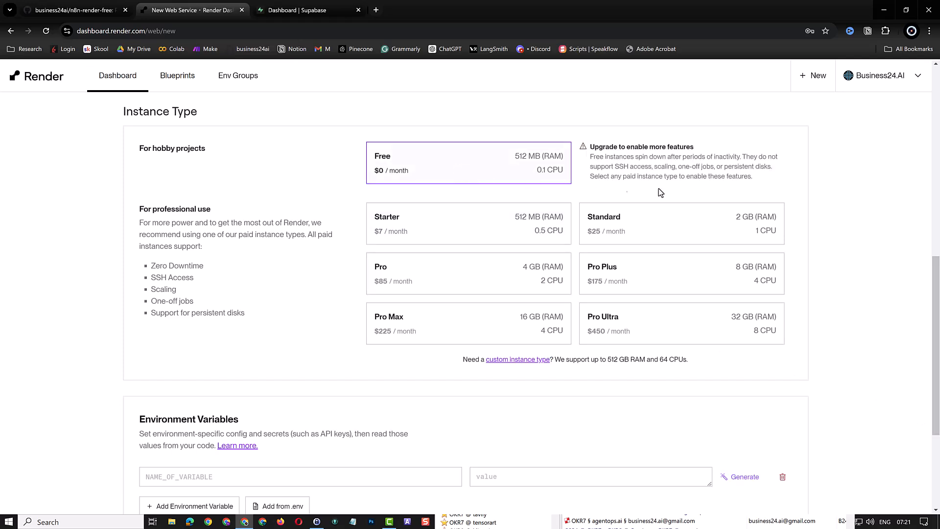
mouse_move(889, 248)
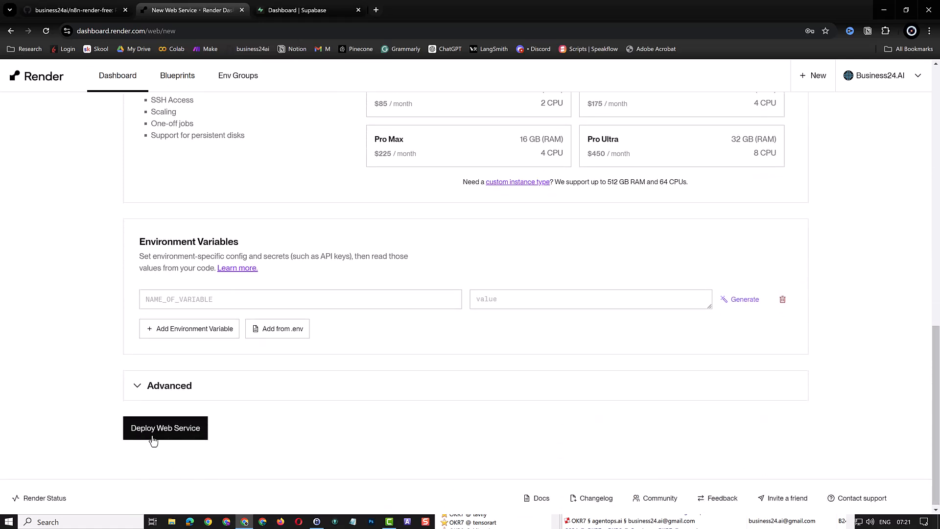
click(165, 427)
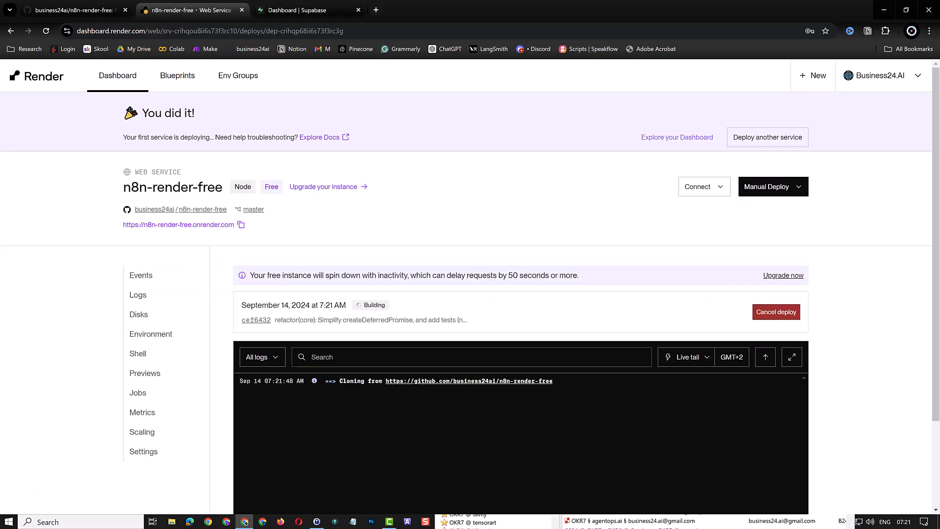
- Follow the deploy logs until the service is live, then open a blank browser tab
scroll(down, 3)
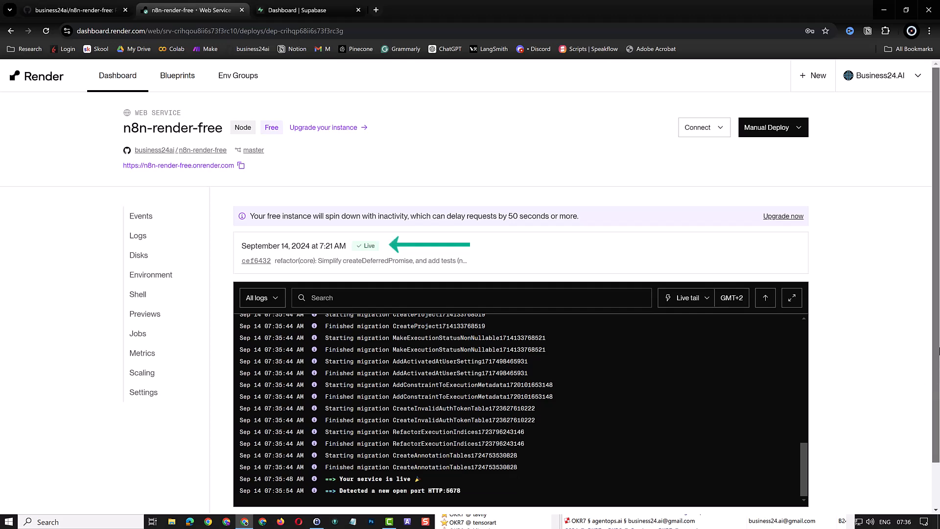
scroll(down, 3)
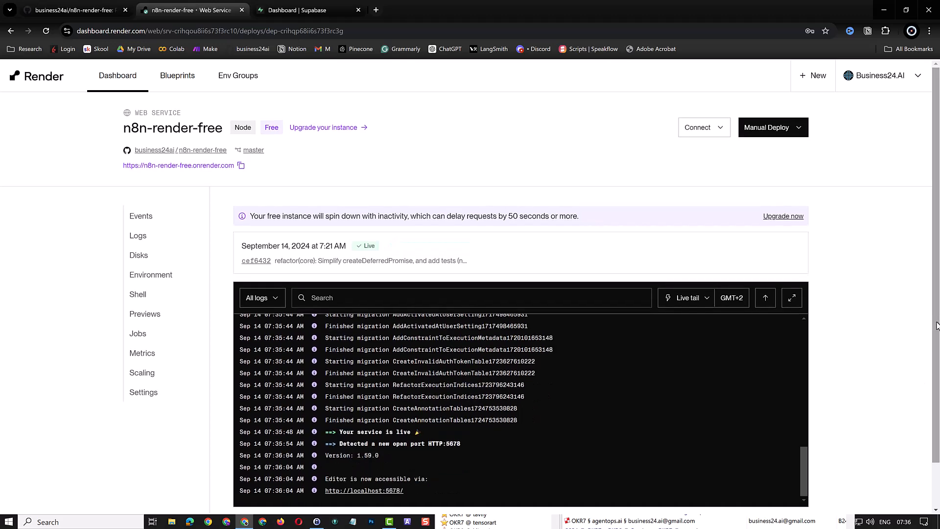
click(241, 166)
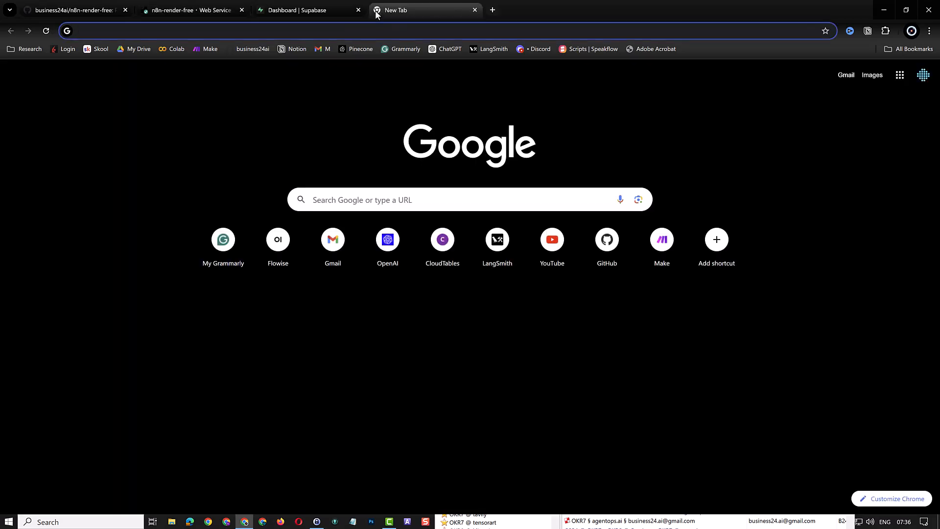
text(n8n-render-free.onrender.com/setup)
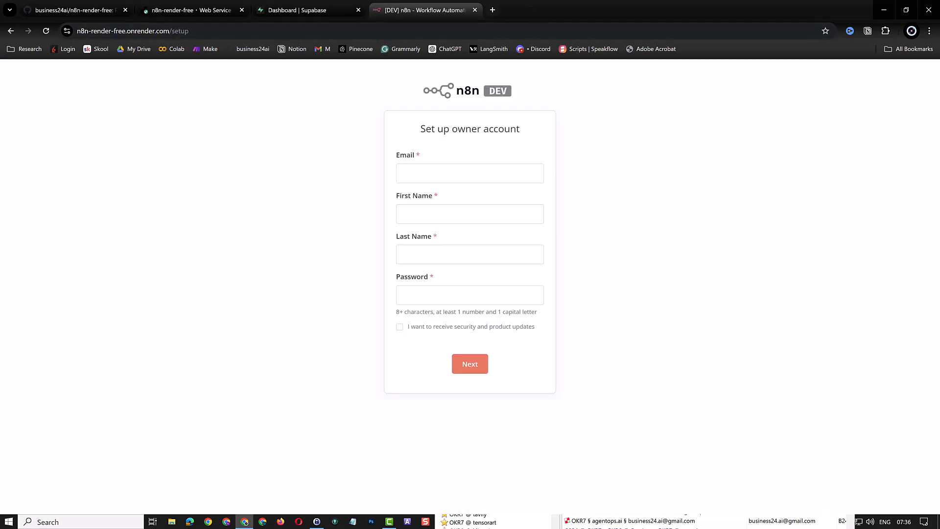
text(in)
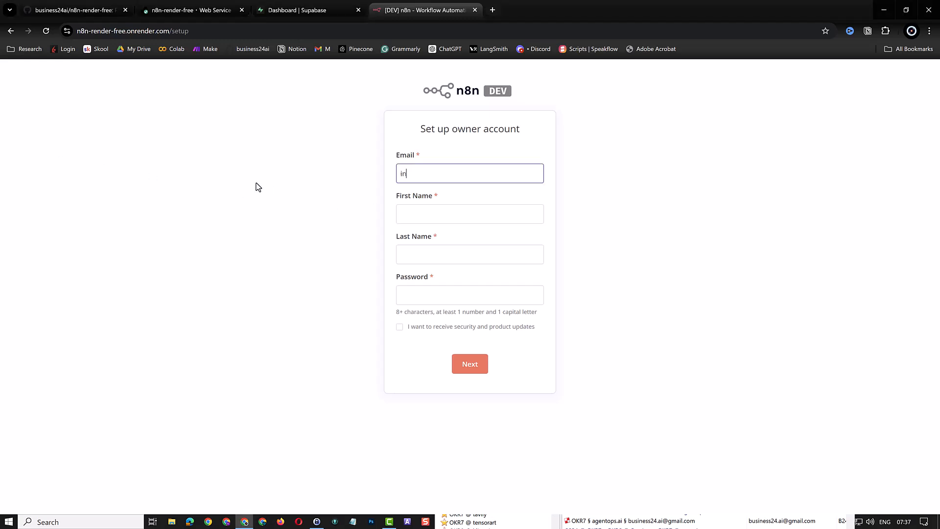
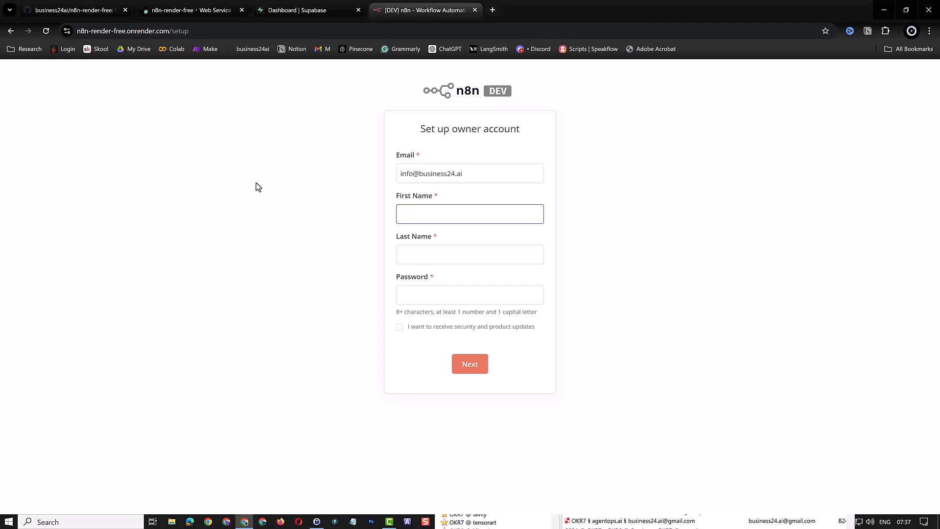
text(Ai)
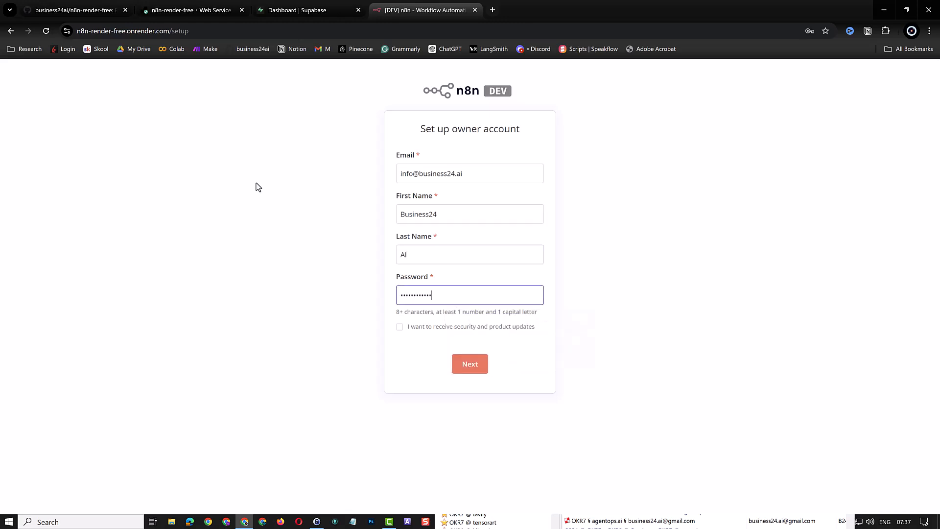
click(469, 364)
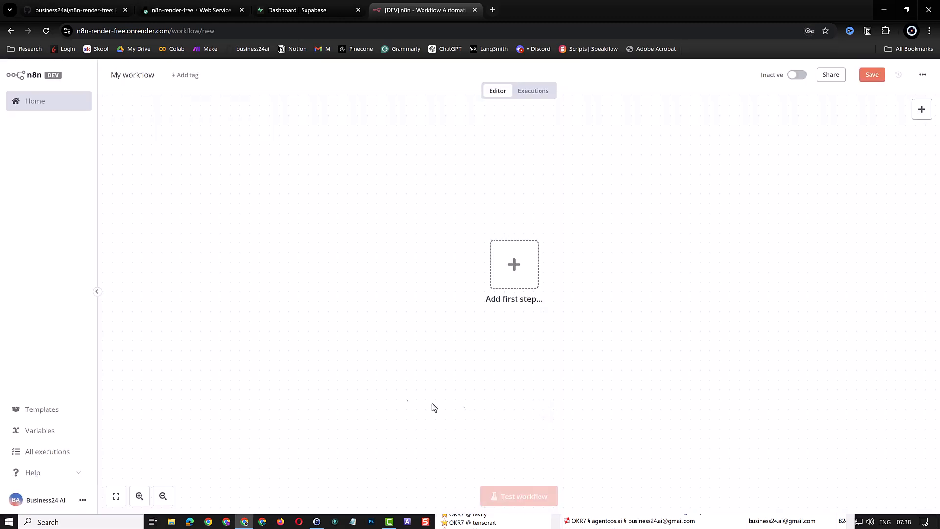
mouse_move(133, 75)
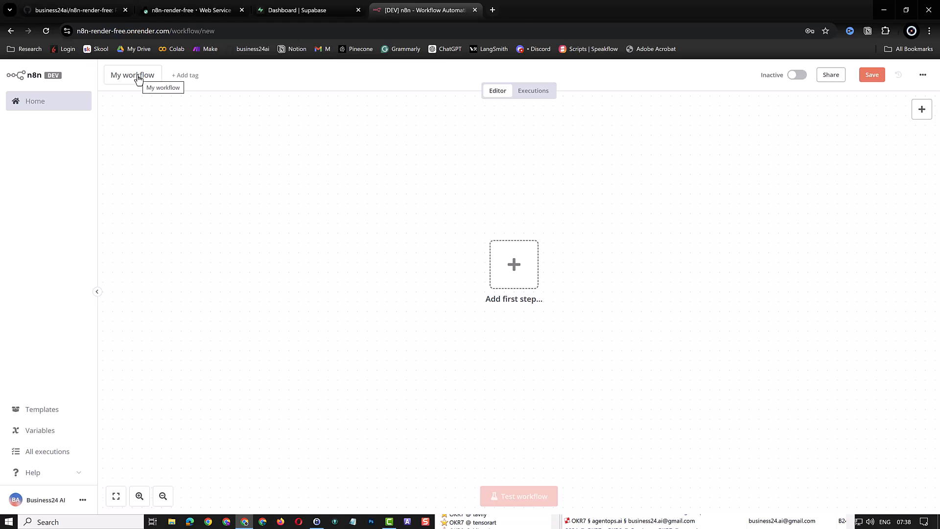
- Rename the workflow to Will_be_deleted and open the trigger choices
click(133, 74)
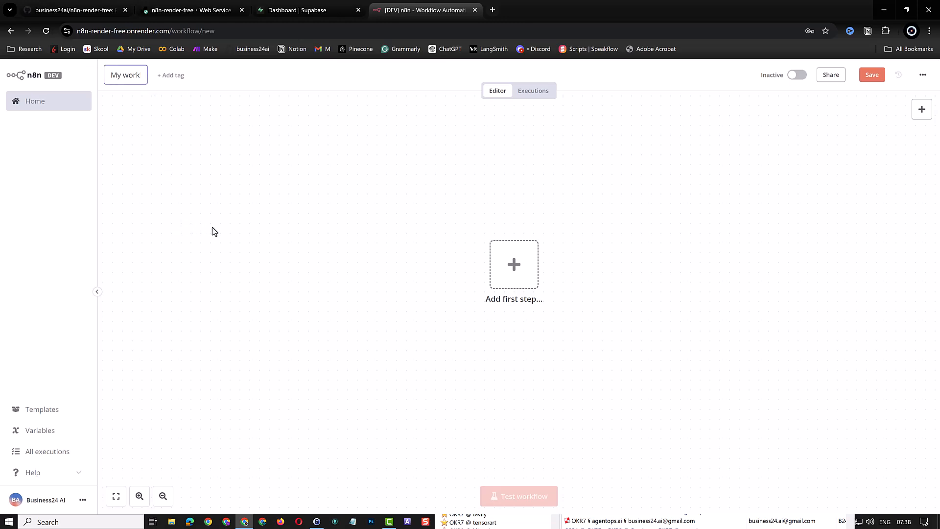
text(Will_be)
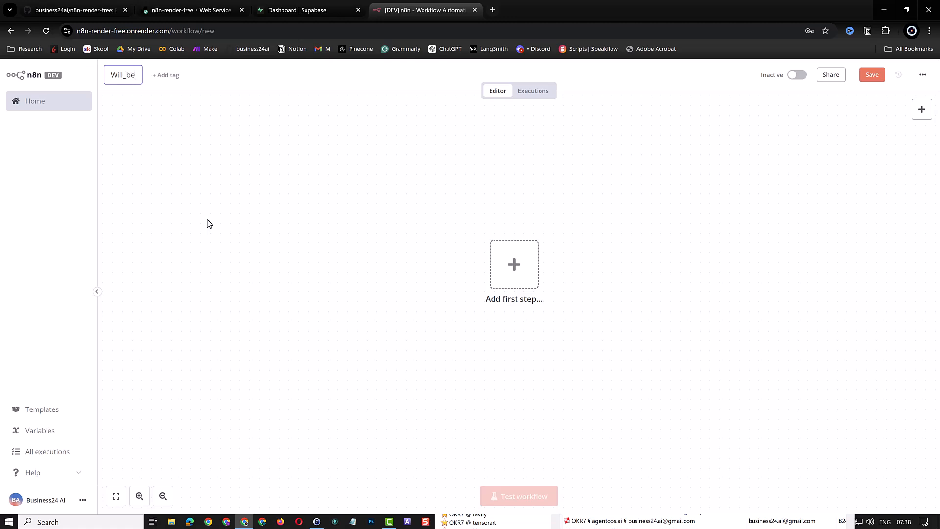
text(_dele)
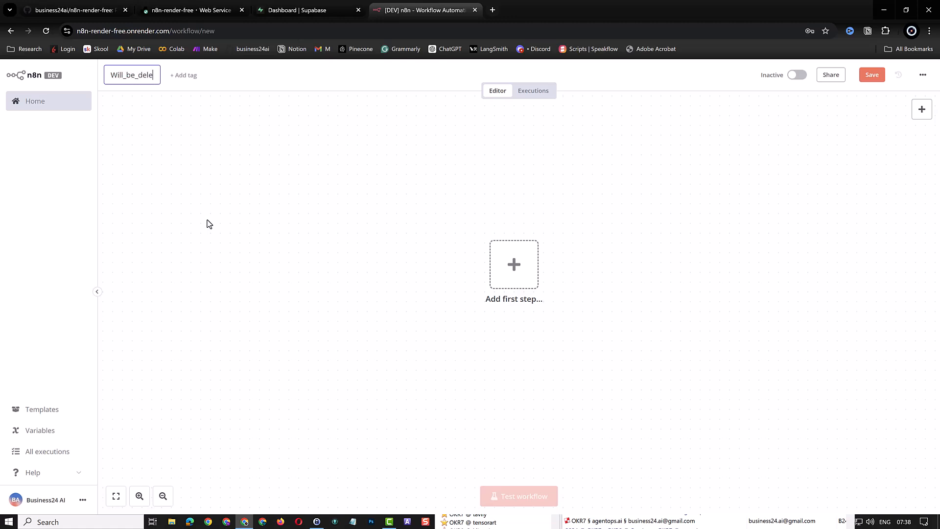
click(871, 74)
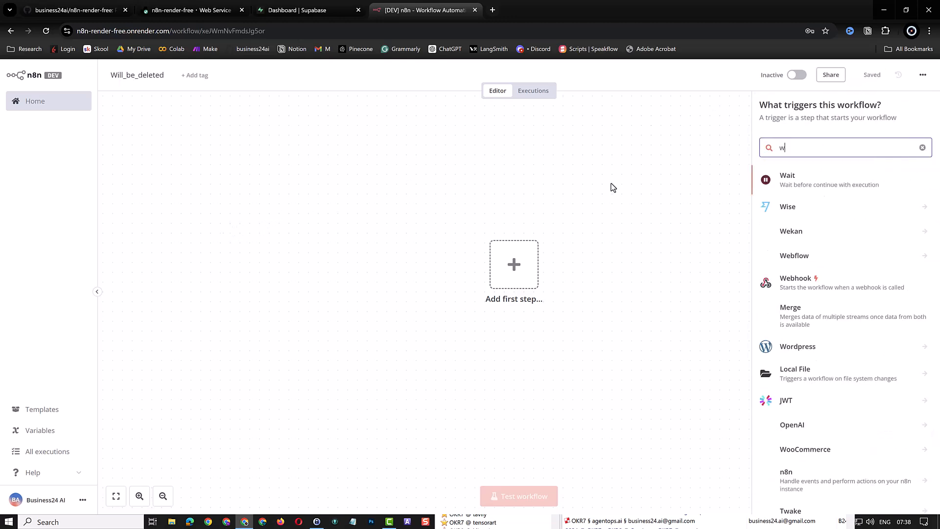
- Add a Webhook trigger and copy its GET test URL
text(ebhook)
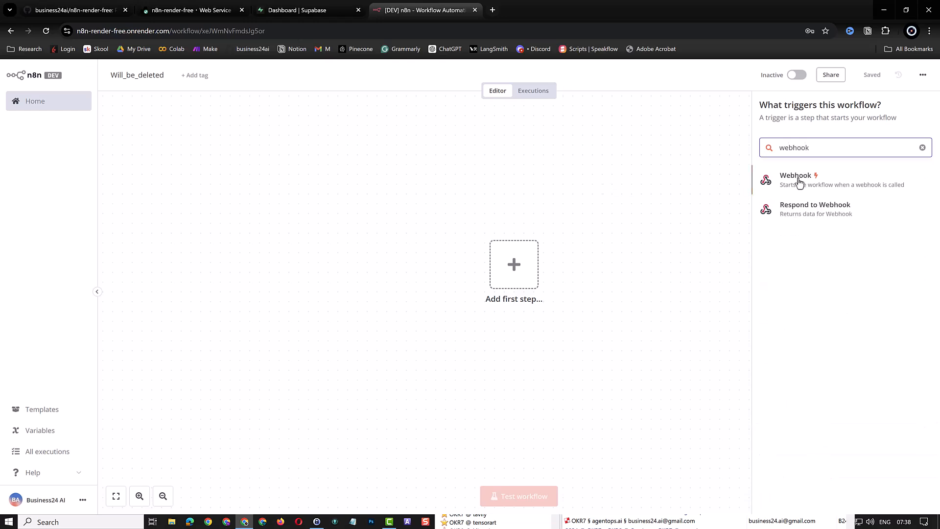
click(796, 179)
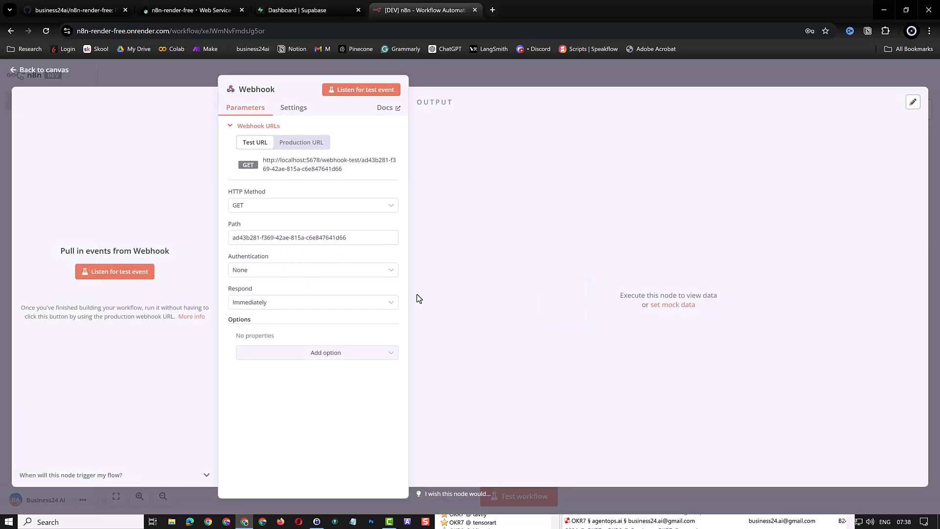
mouse_move(427, 298)
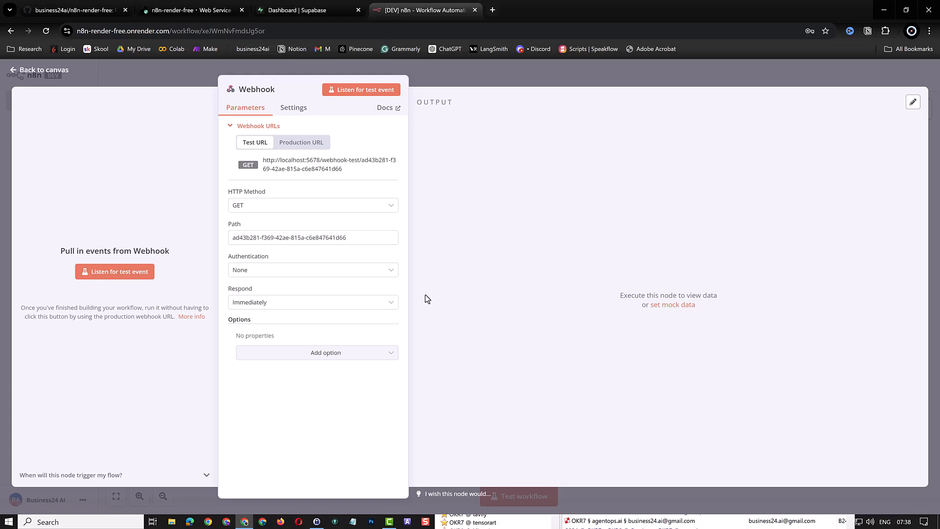
mouse_move(427, 298)
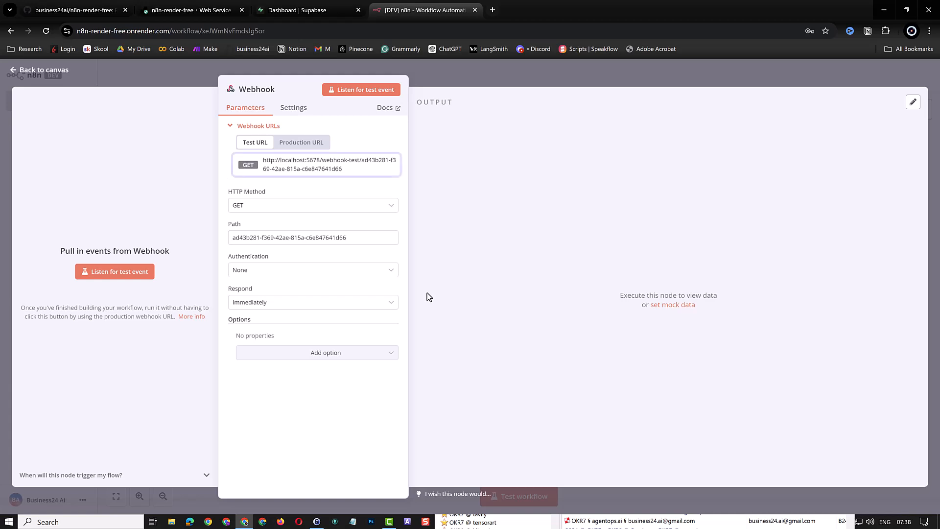
click(316, 165)
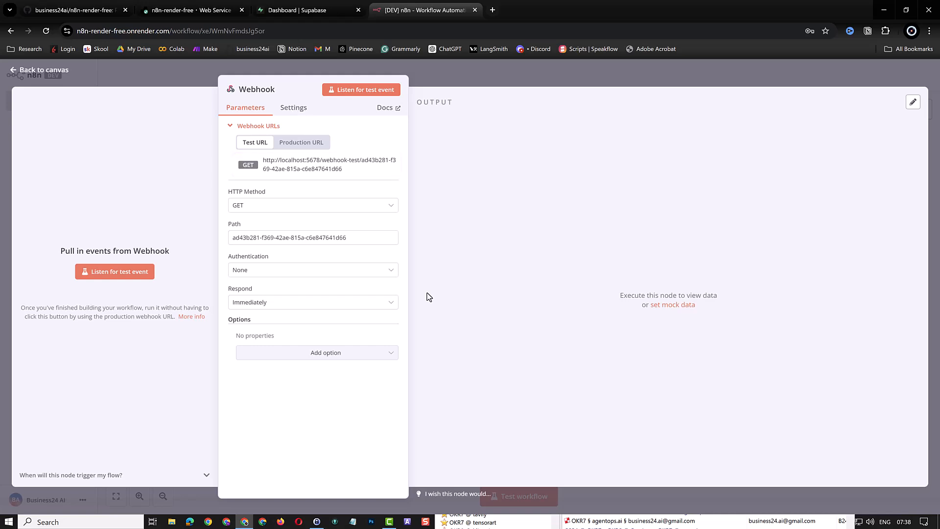
mouse_move(60, 112)
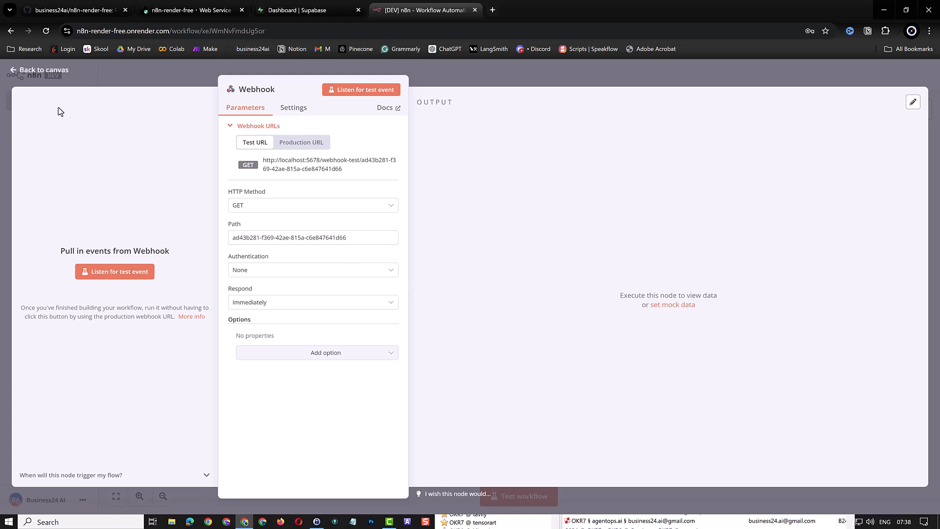
- Leave the Will_be_deleted workflow for Home and answer the save-changes prompt
click(40, 69)
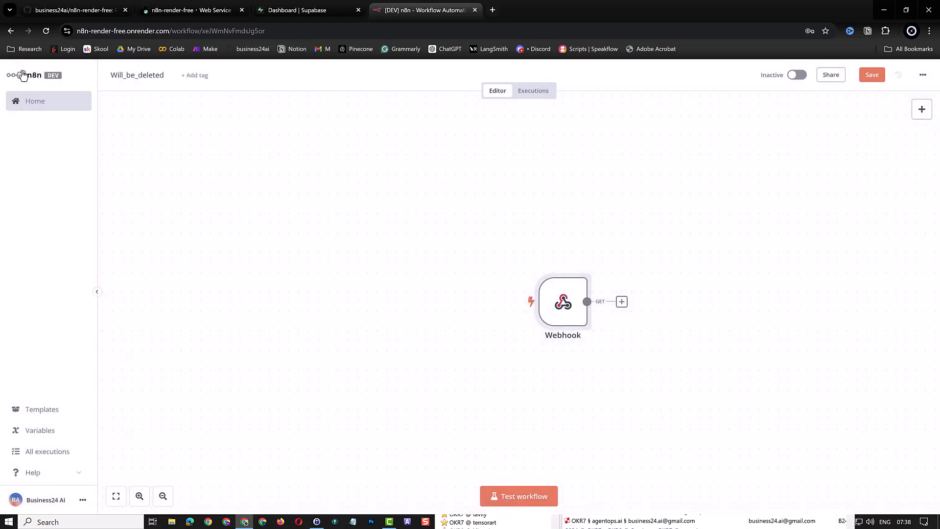
mouse_move(31, 105)
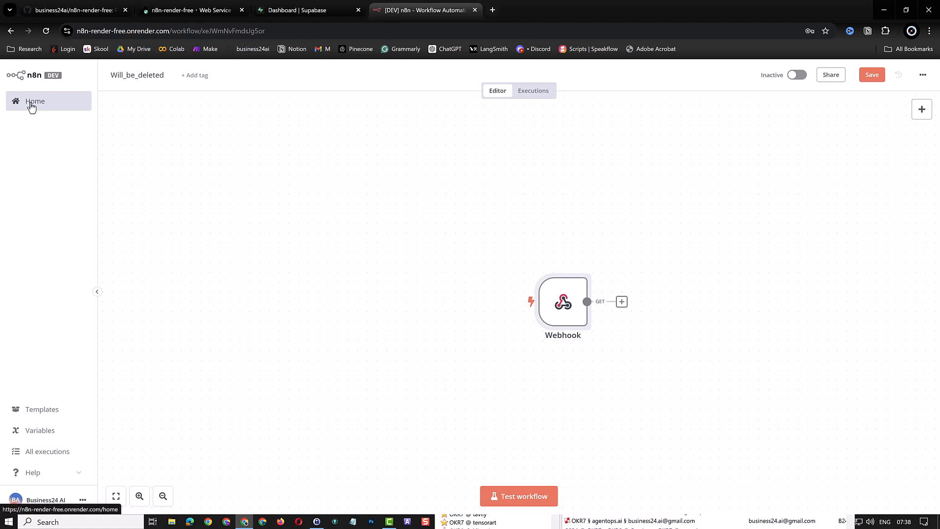
click(35, 101)
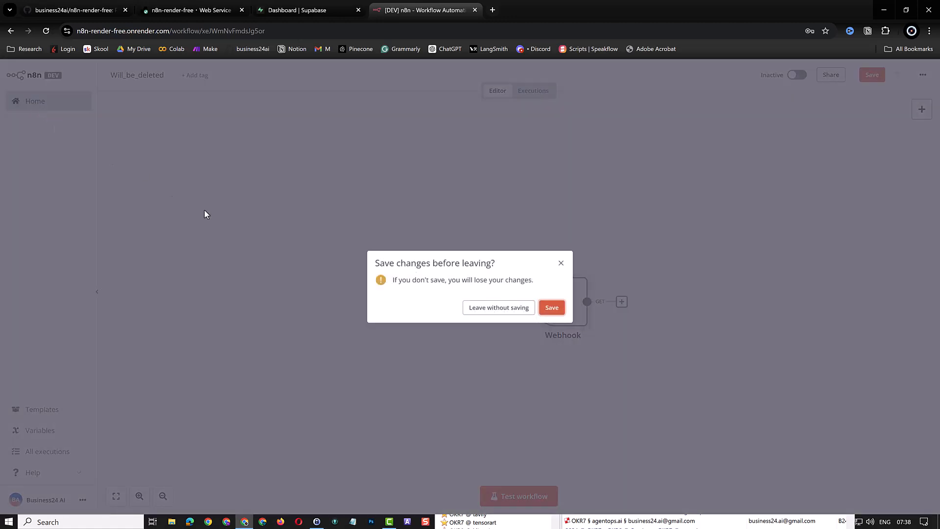
click(498, 307)
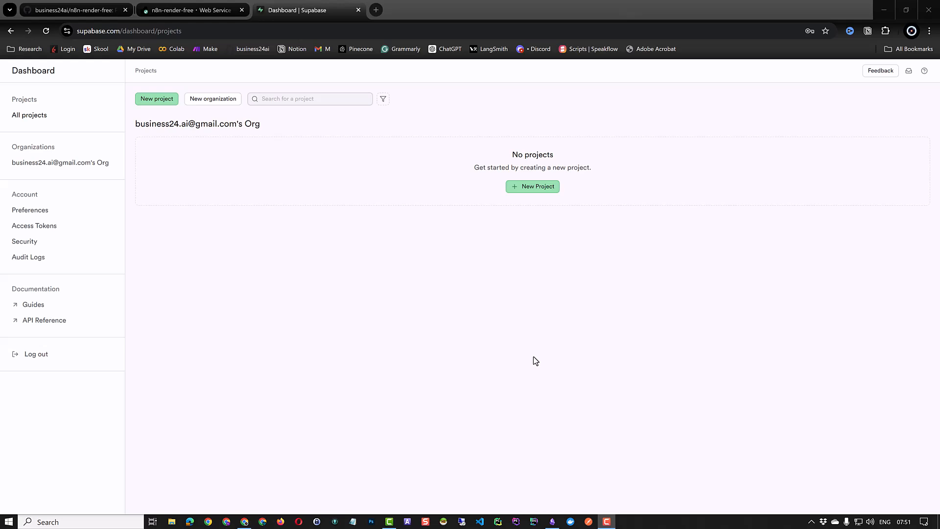
mouse_move(526, 336)
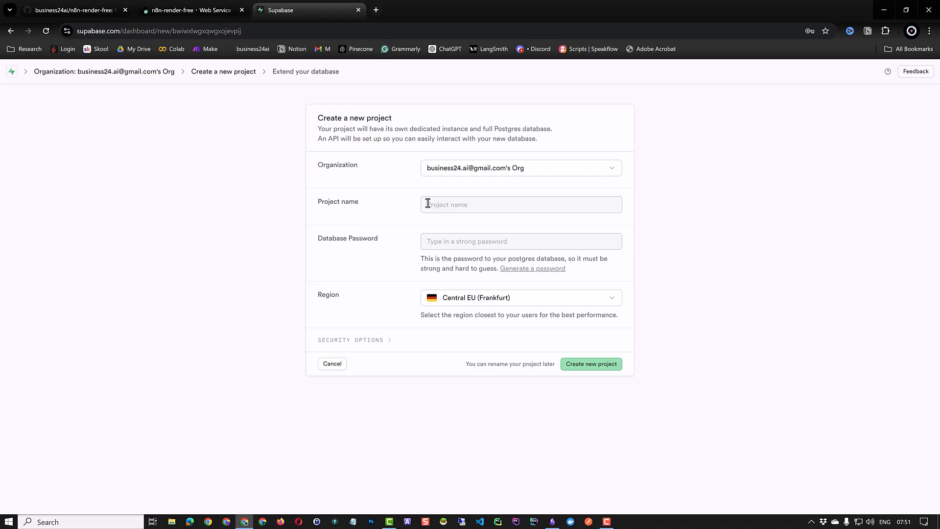
- Create Supabase project n8n-render-free with a generated, copied password in Central EU (Frankfurt)
text(n8n)
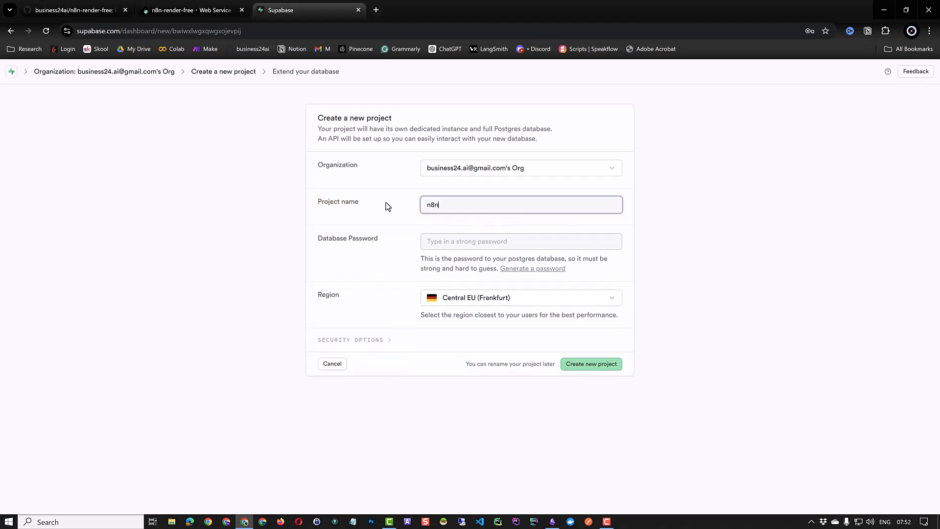
text(-render)
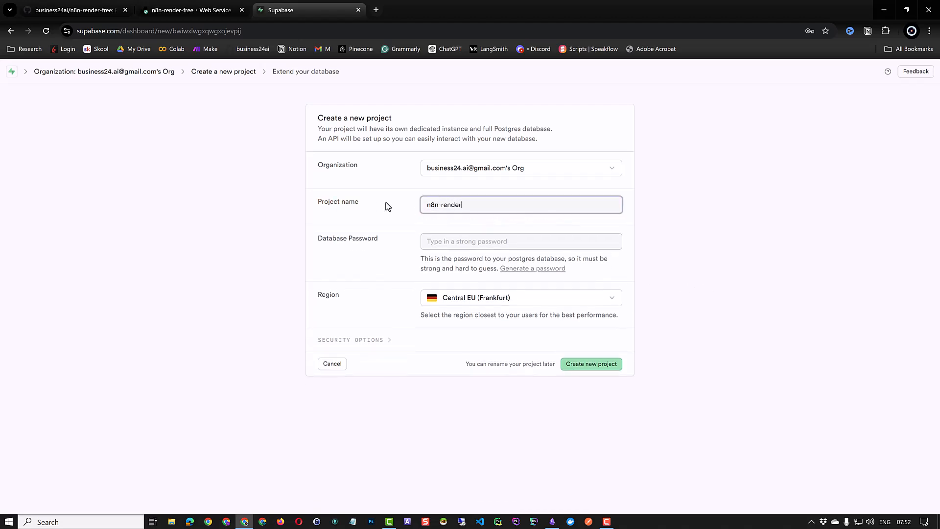
text(-free)
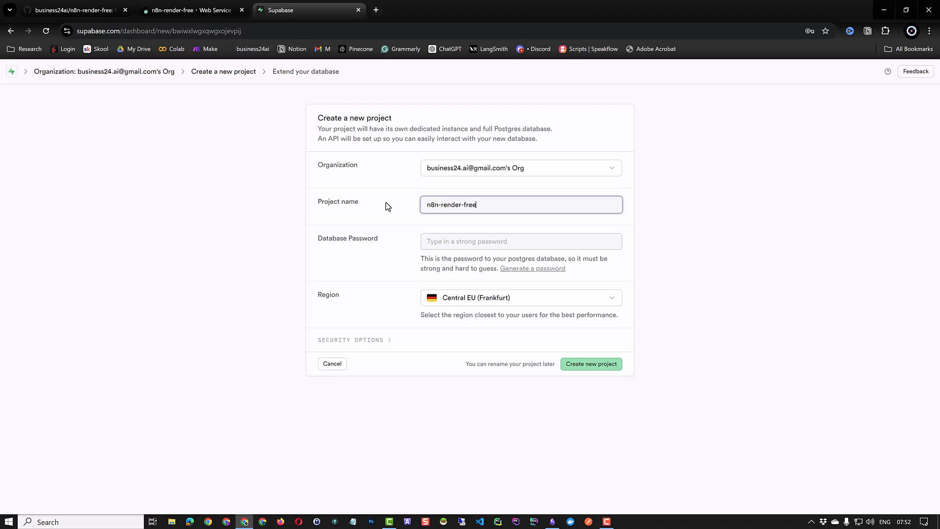
mouse_move(532, 269)
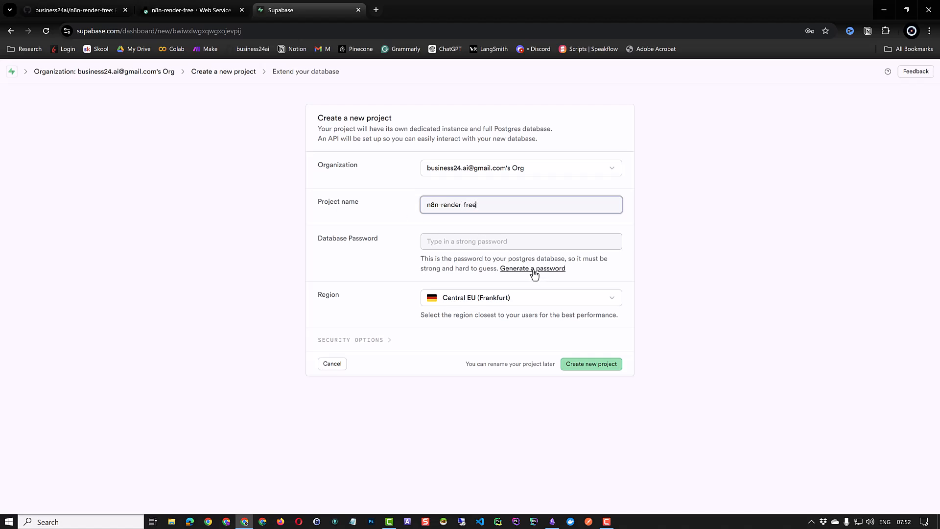
click(531, 267)
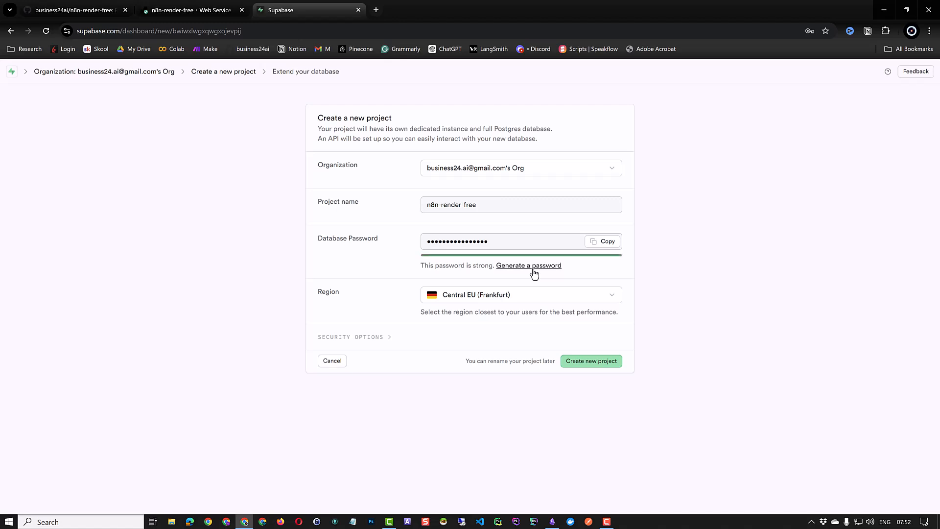
mouse_move(606, 247)
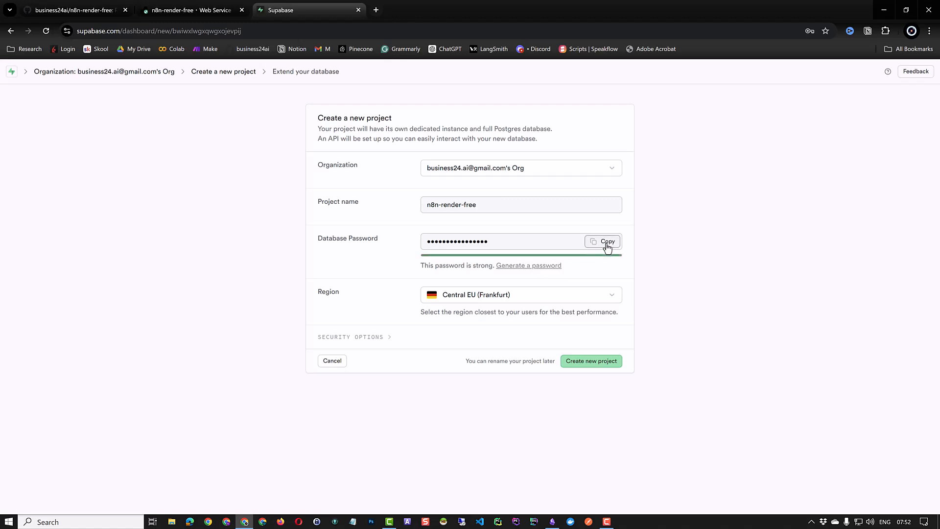
click(602, 240)
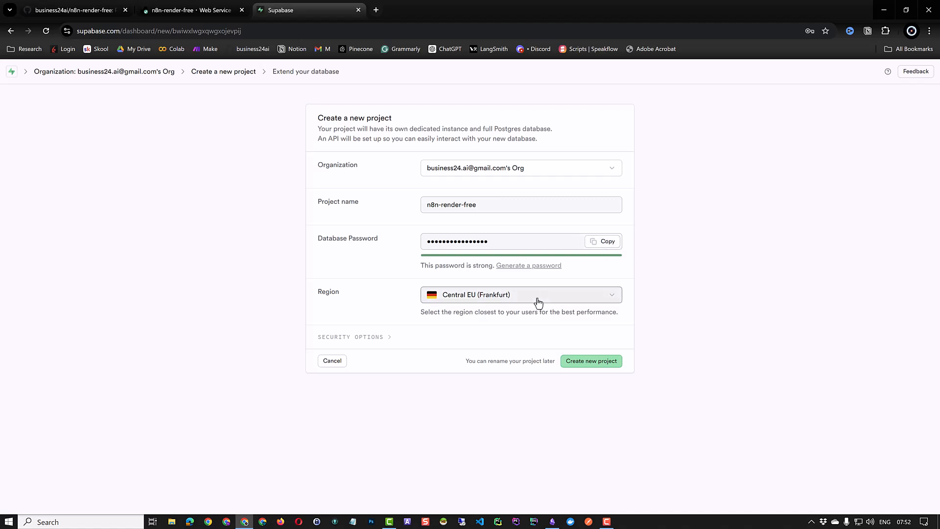
click(521, 295)
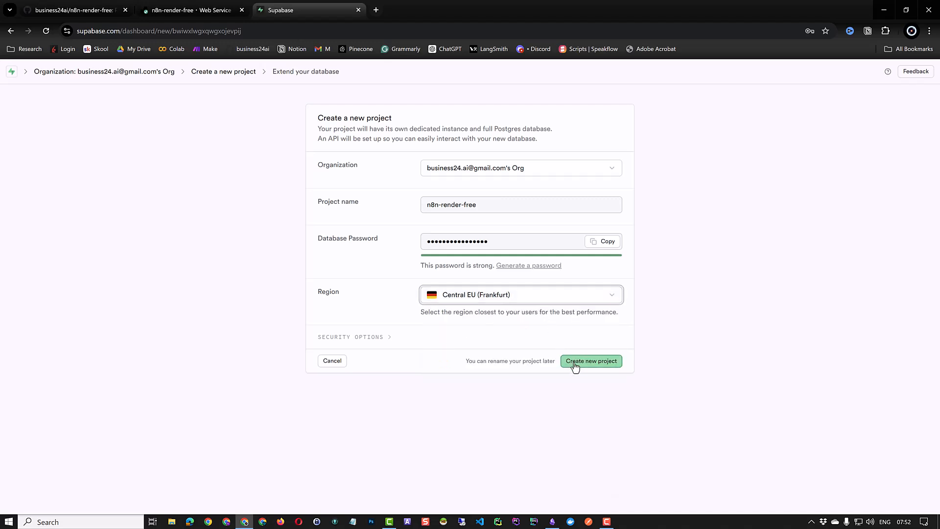
click(591, 360)
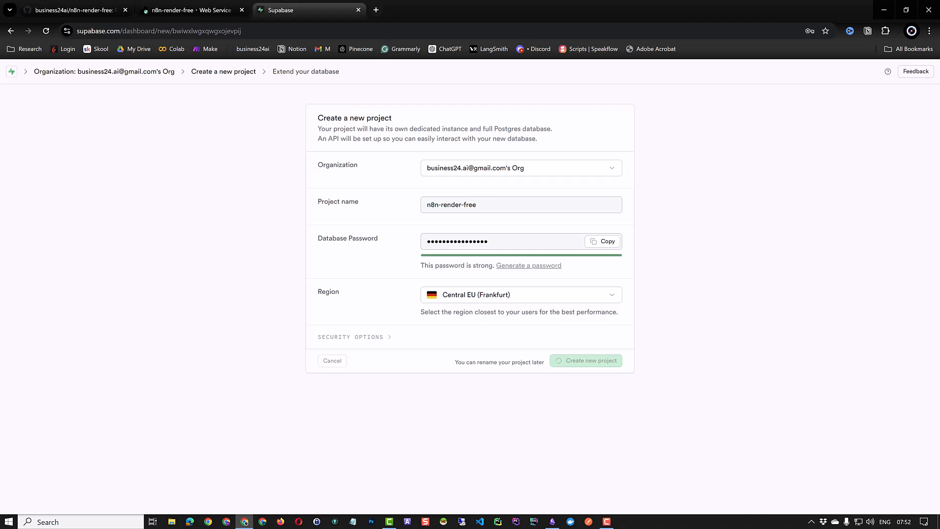
- Open the built n8n-render-free project's Database settings under Project Settings
click(585, 360)
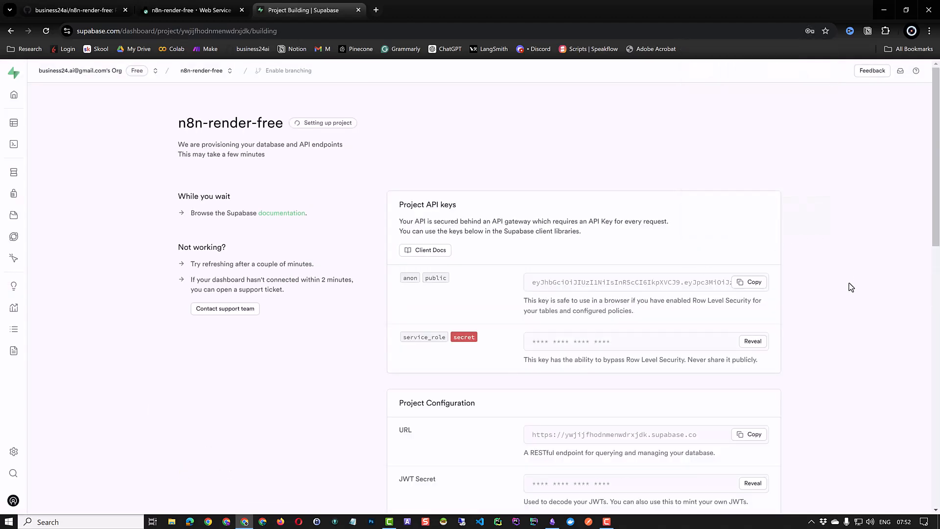
mouse_move(205, 421)
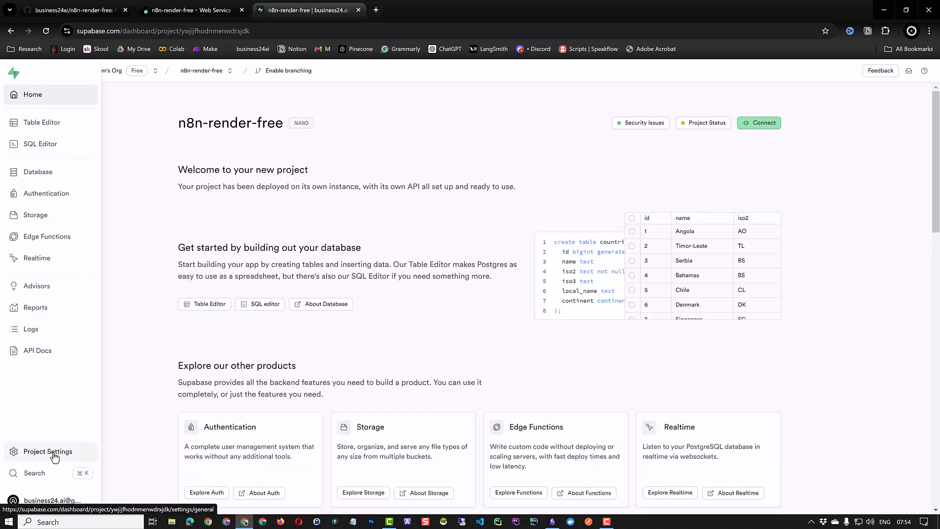
click(48, 451)
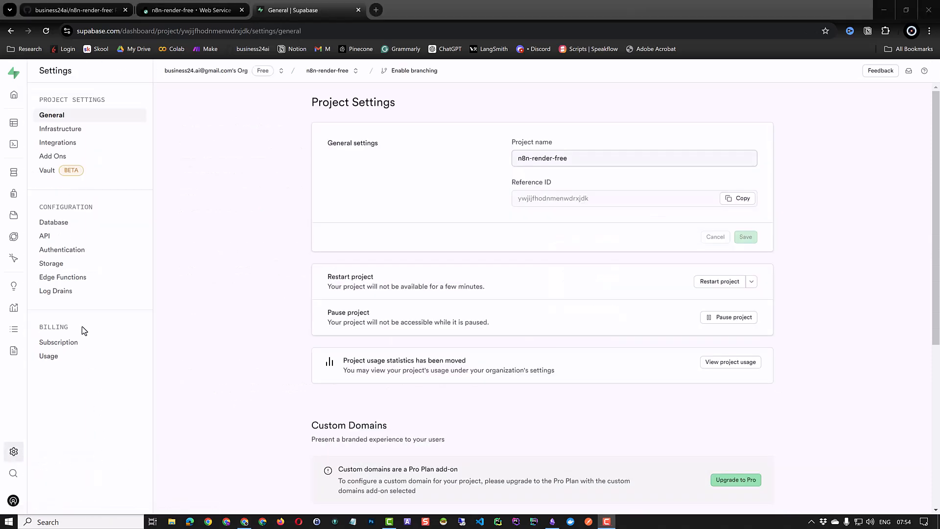
click(53, 222)
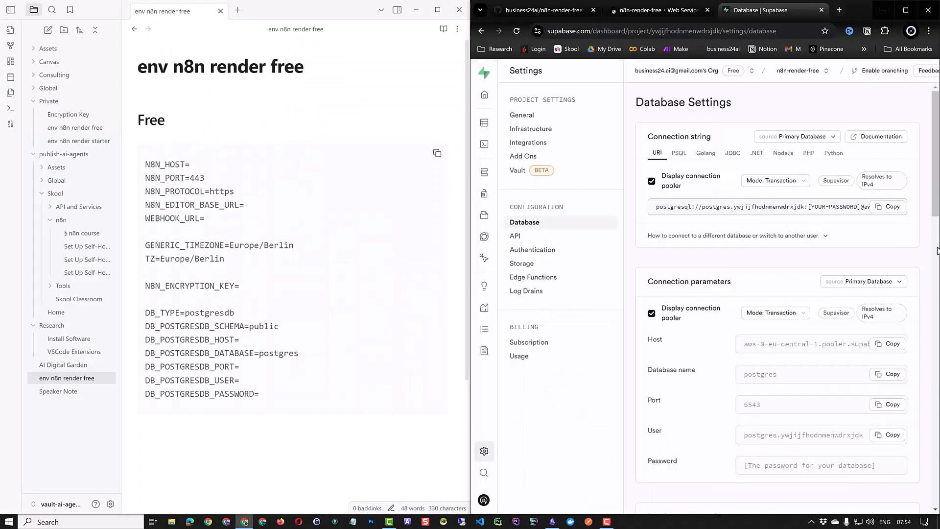
mouse_move(487, 413)
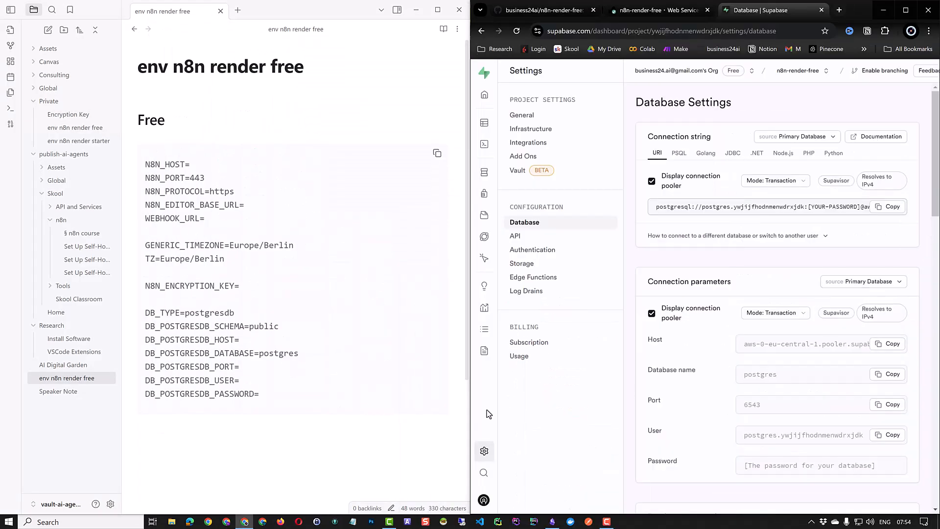
- Fill the note's DB password, host, port 6543 and user from Supabase's connection parameters
click(260, 394)
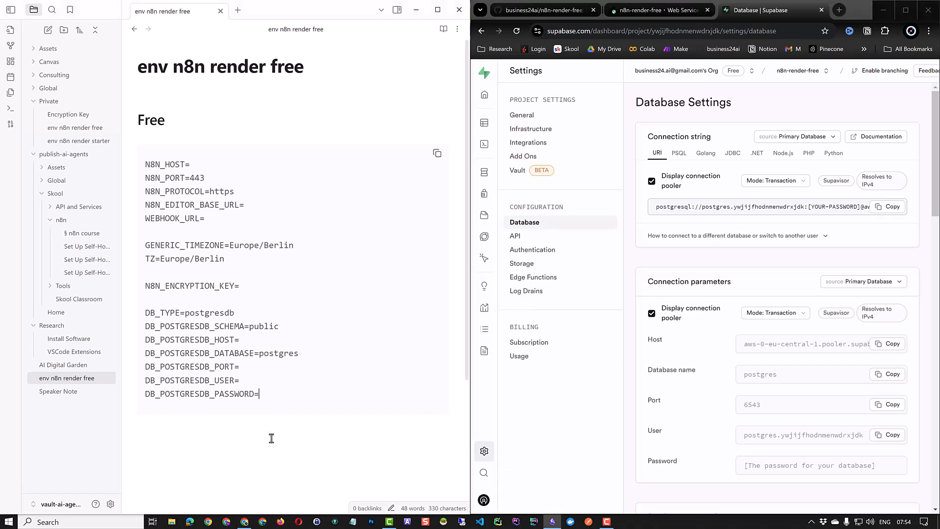
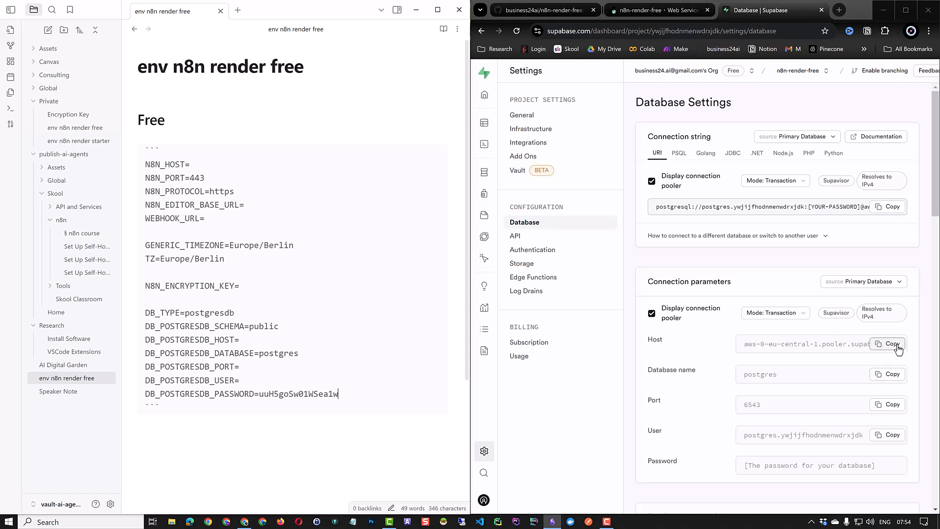
click(887, 344)
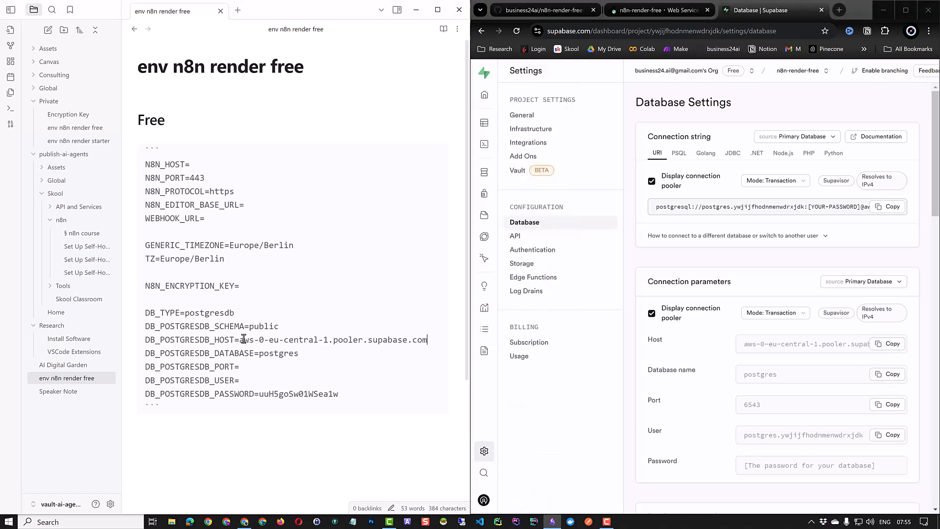
click(887, 373)
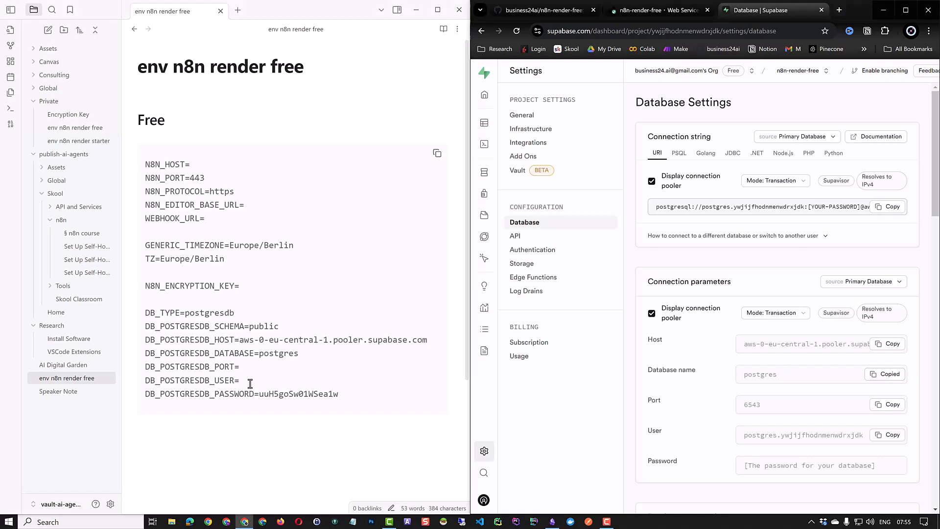
click(887, 373)
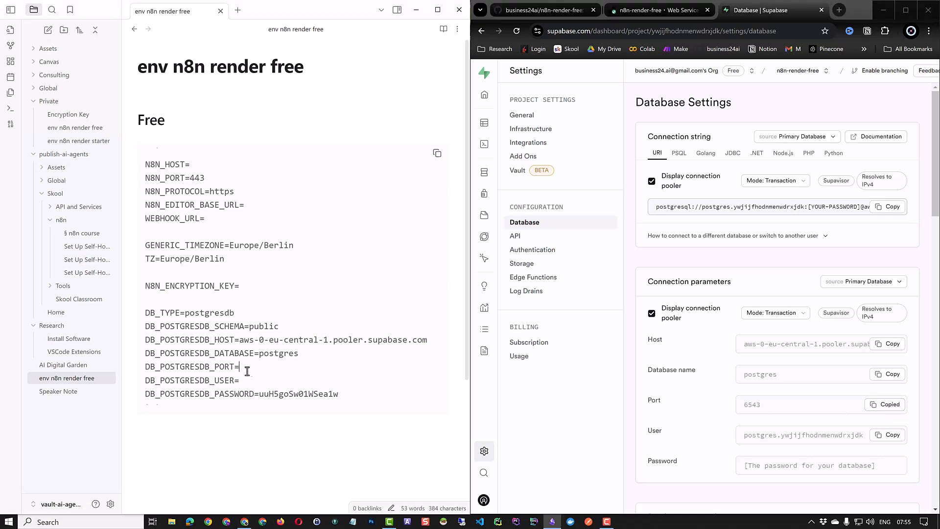
text(6543)
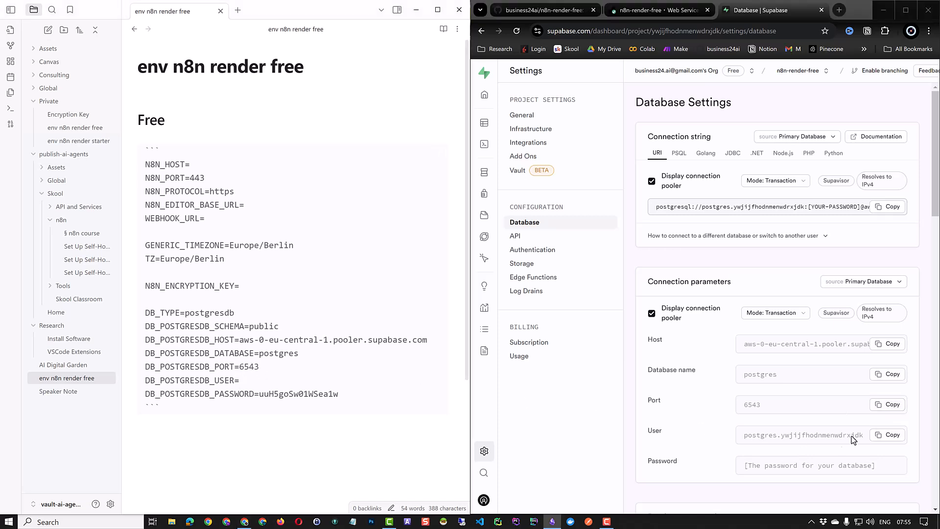
click(888, 434)
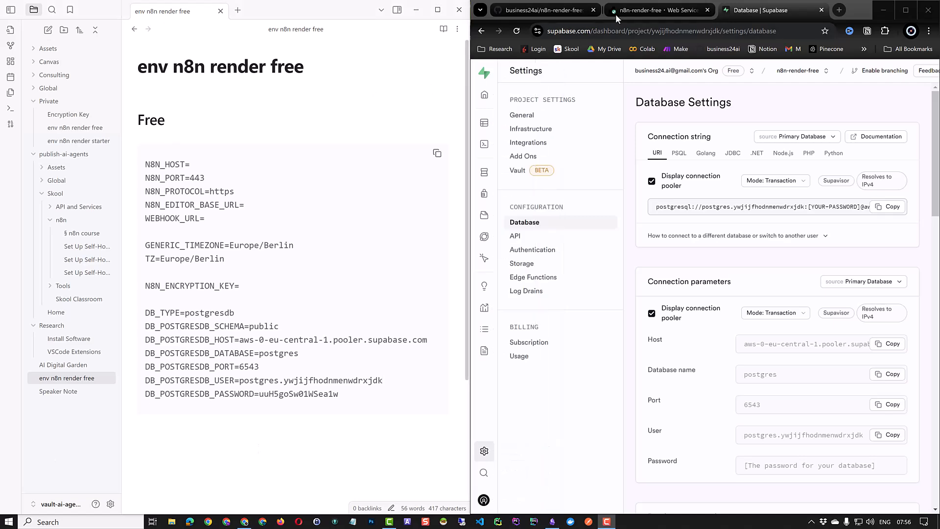
click(654, 10)
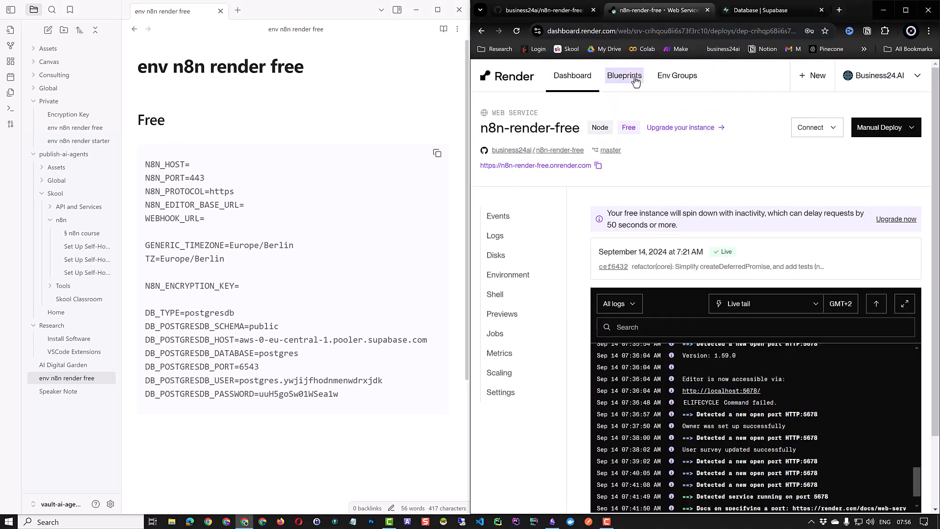
click(598, 167)
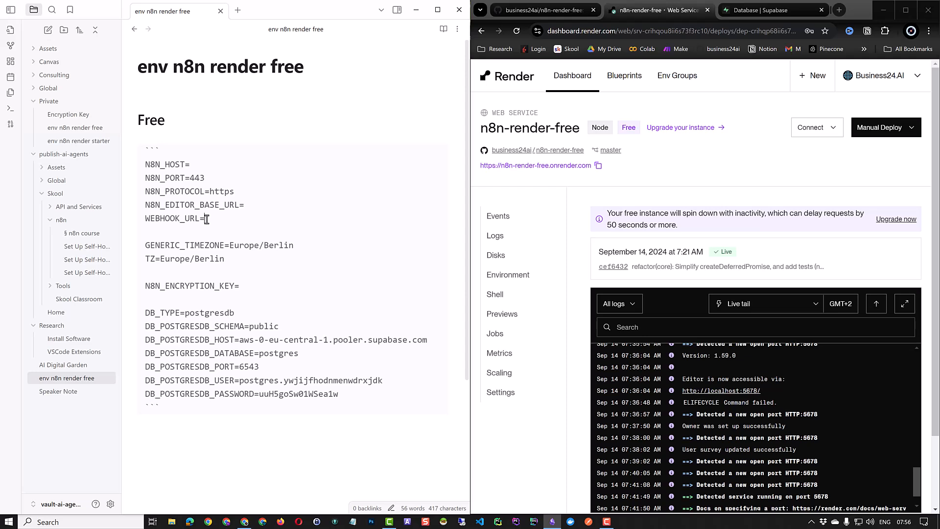
text(https://n8n-render-free.onrender.com)
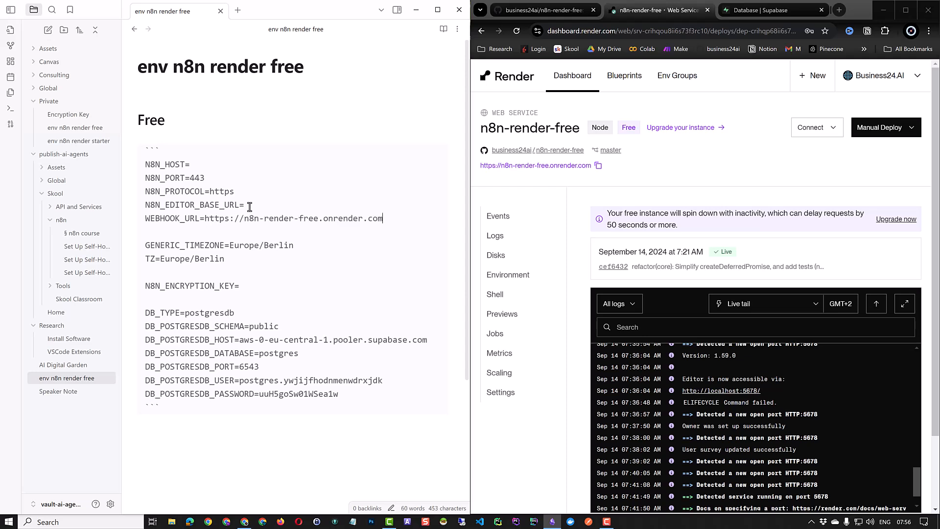
text(https://n8n-render-free.onrender.com)
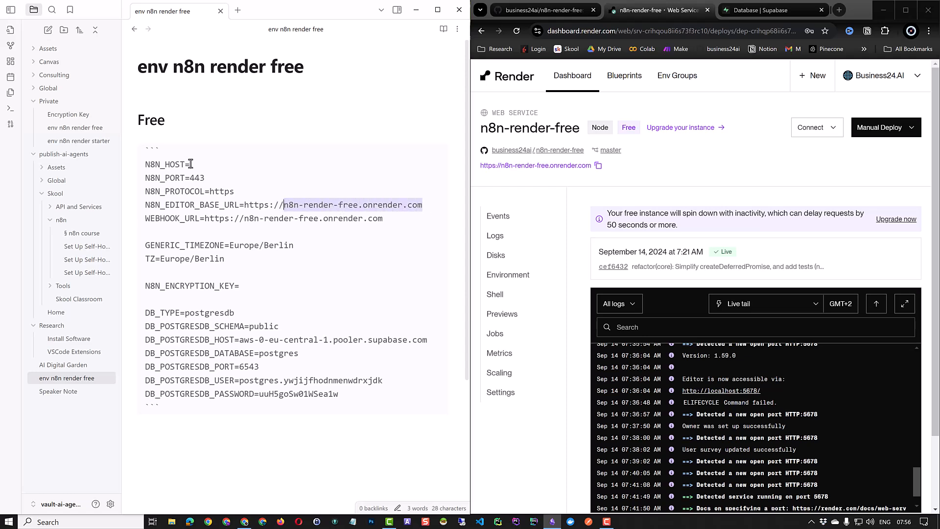
text(n8n-render-free.onrender.com)
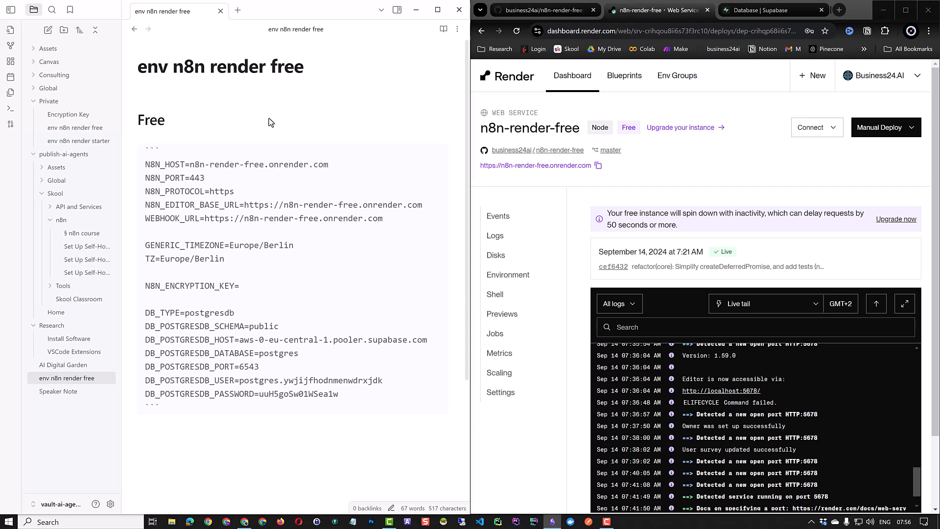
click(329, 165)
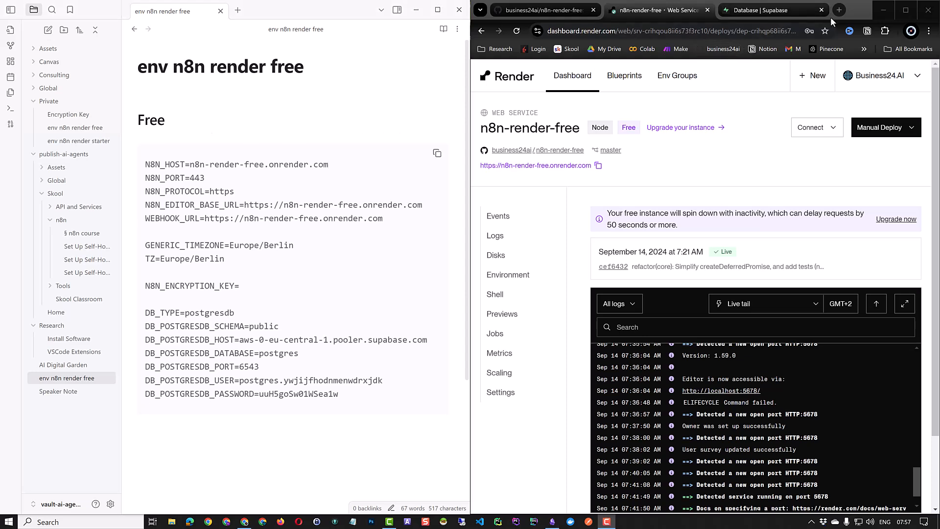
- Put a generated 256-bit key in N8N_ENCRYPTION_KEY and copy the whole env block
click(837, 10)
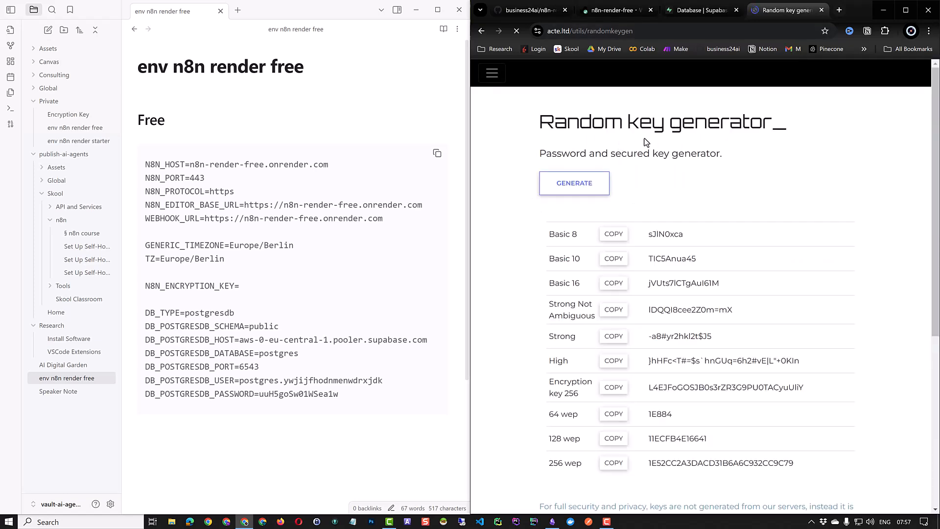
click(573, 182)
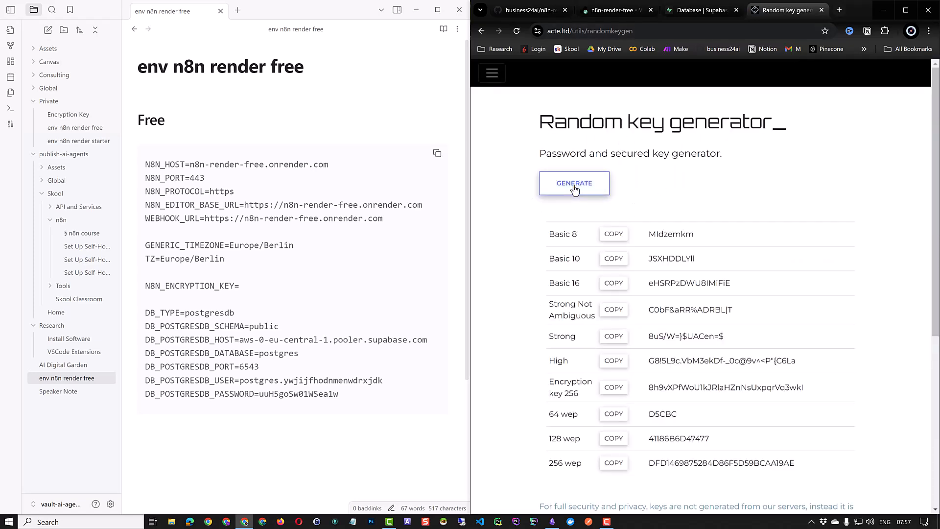
click(573, 183)
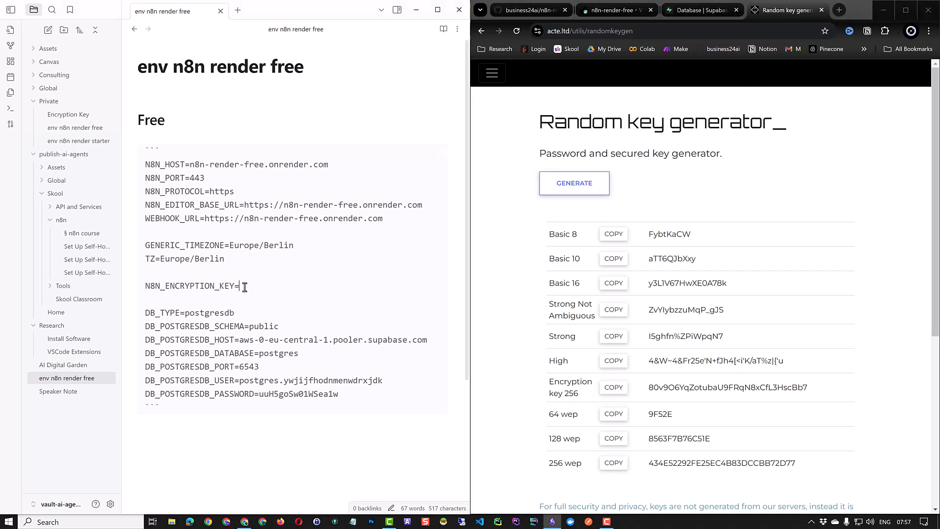
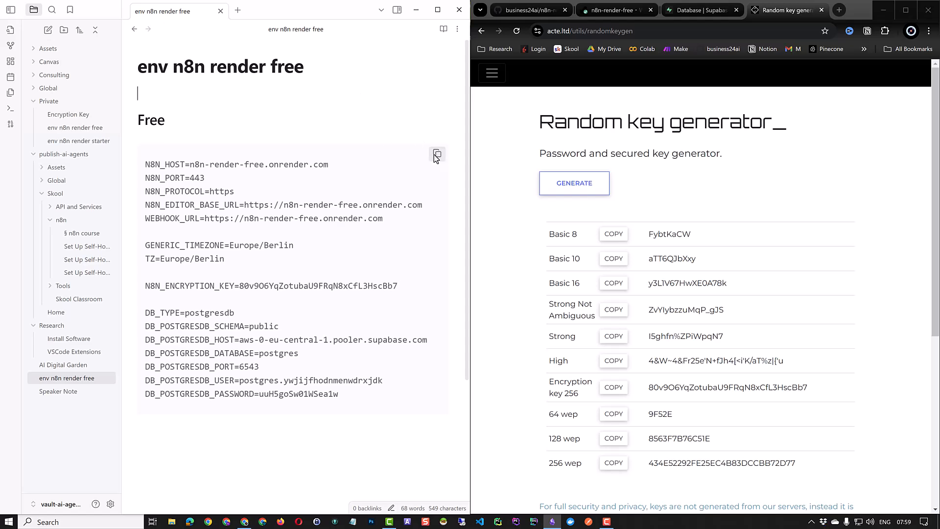
click(437, 154)
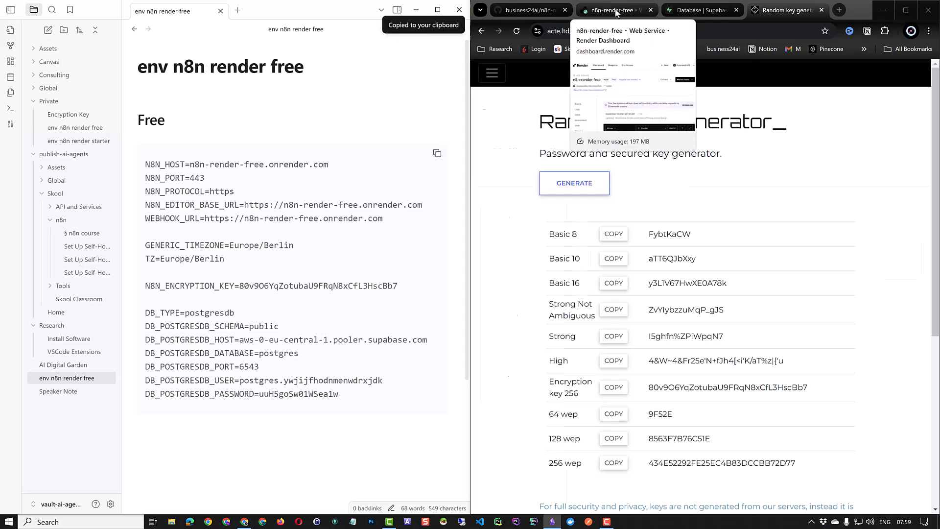
click(611, 10)
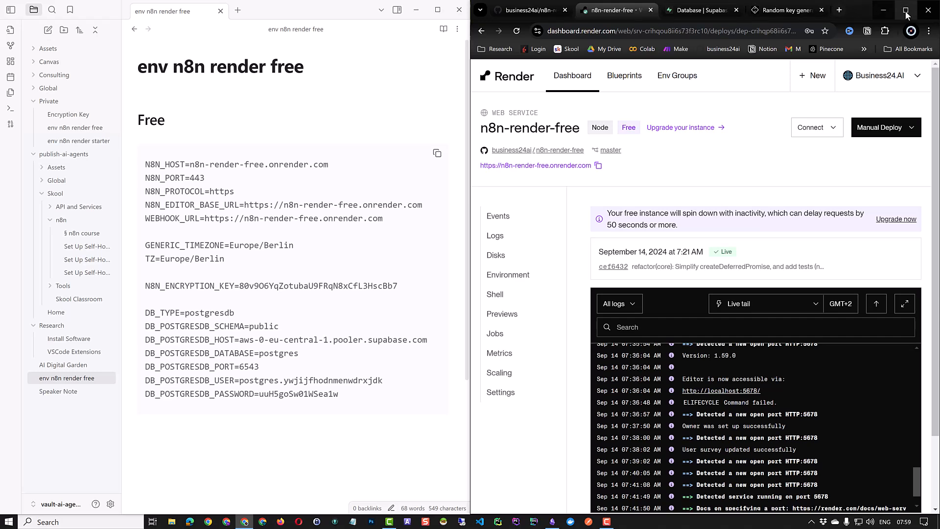
- Import the env block, including DB_POSTGRESDB_SCHEMA=public, as Render environment variables
click(905, 10)
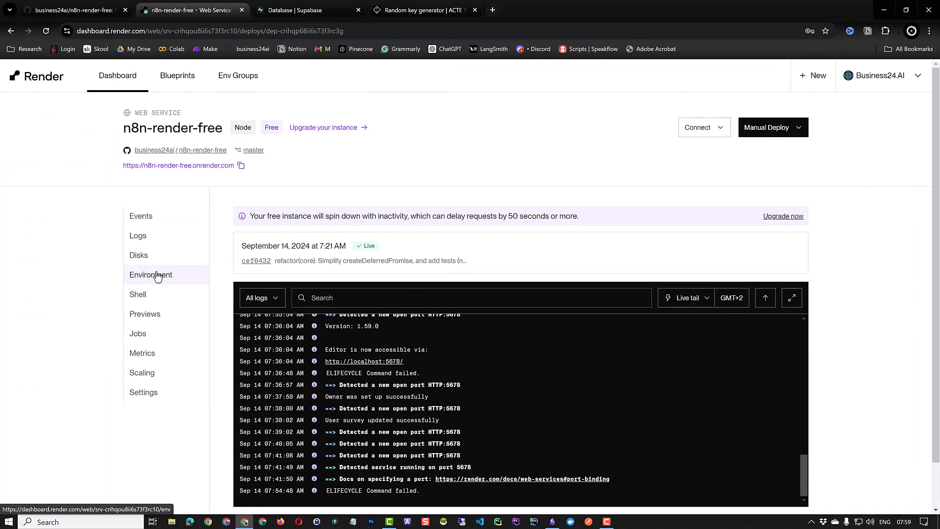
click(150, 274)
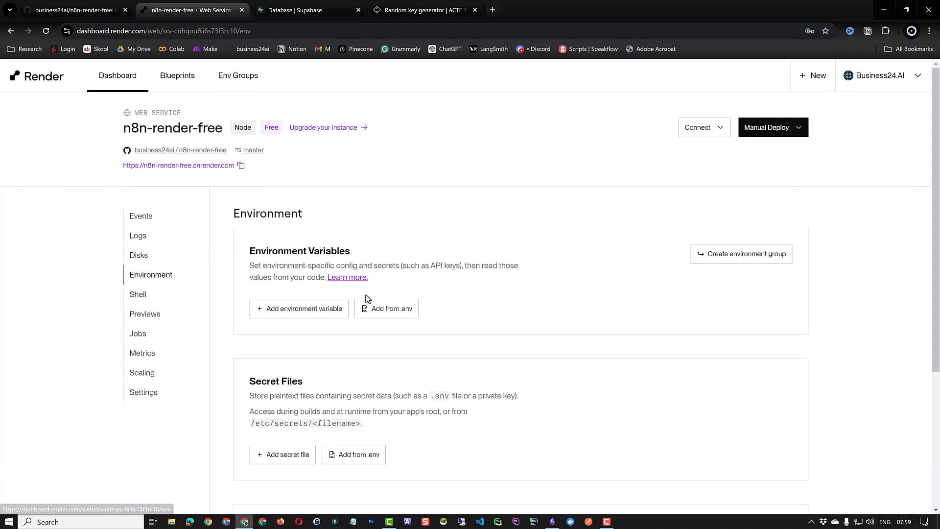
click(387, 308)
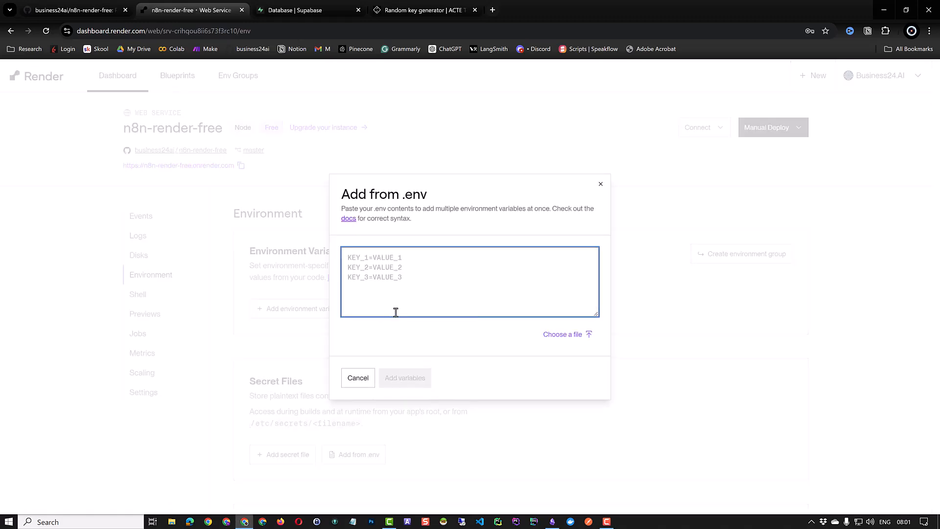
text(DB_POSTGRESDB_SCHEMA=public)
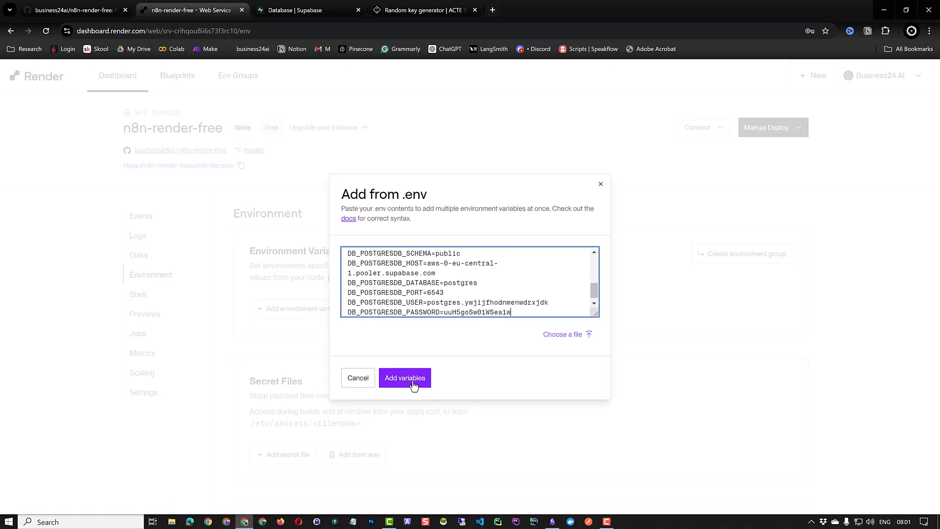
click(405, 378)
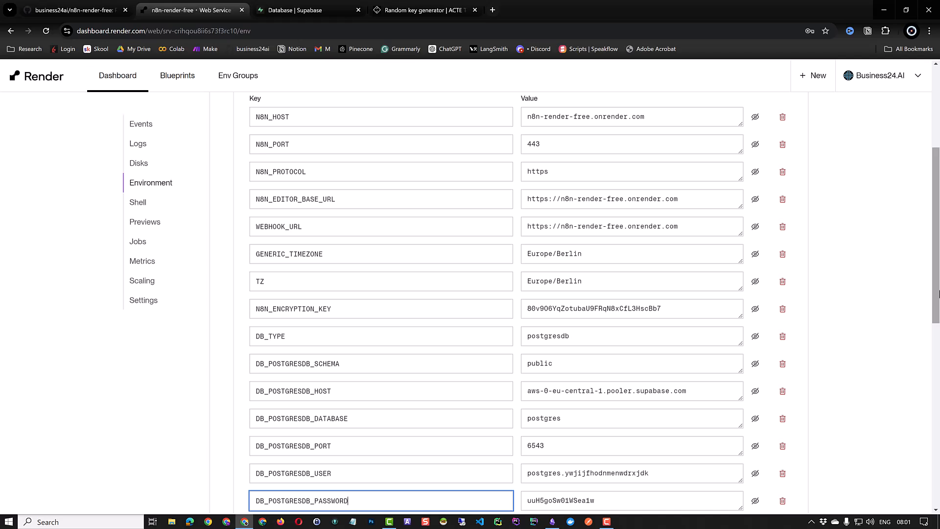
scroll(down, 3)
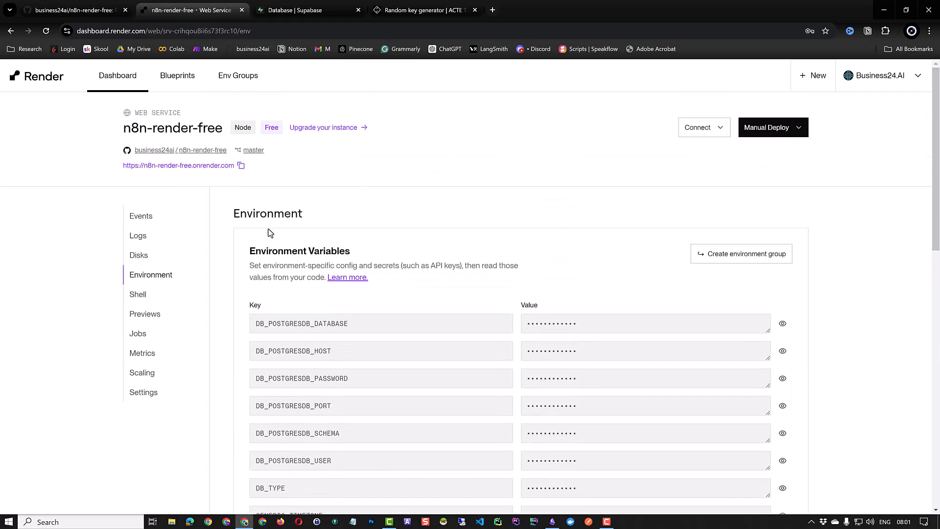
- Save the environment changes and open the redeployed n8n service URL
click(141, 215)
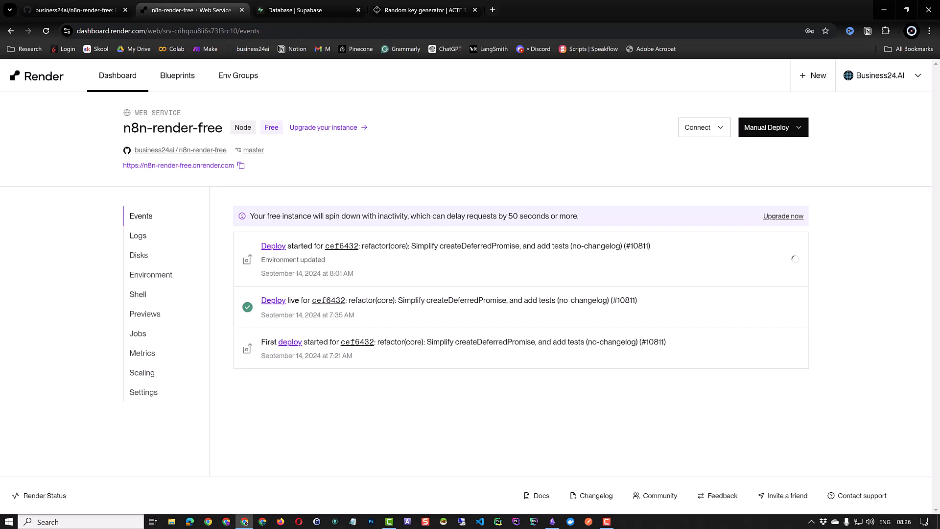
mouse_move(71, 208)
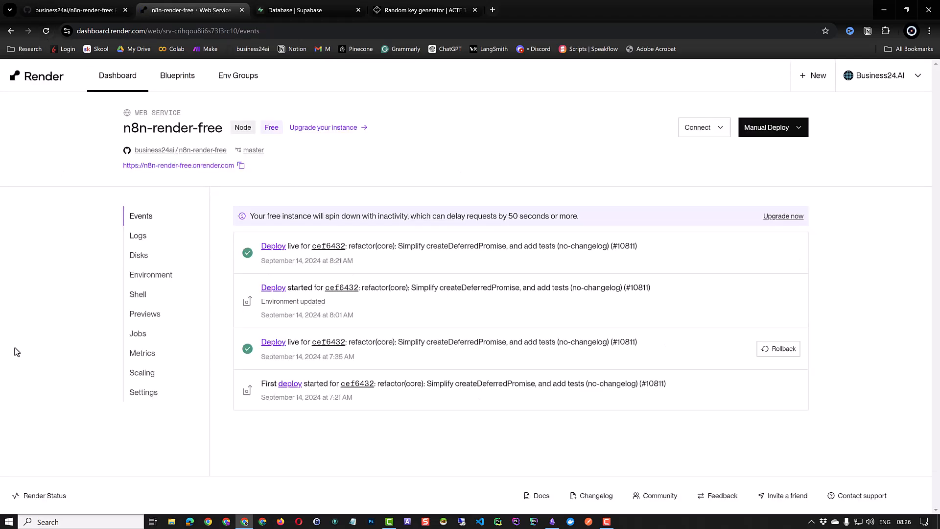
click(137, 235)
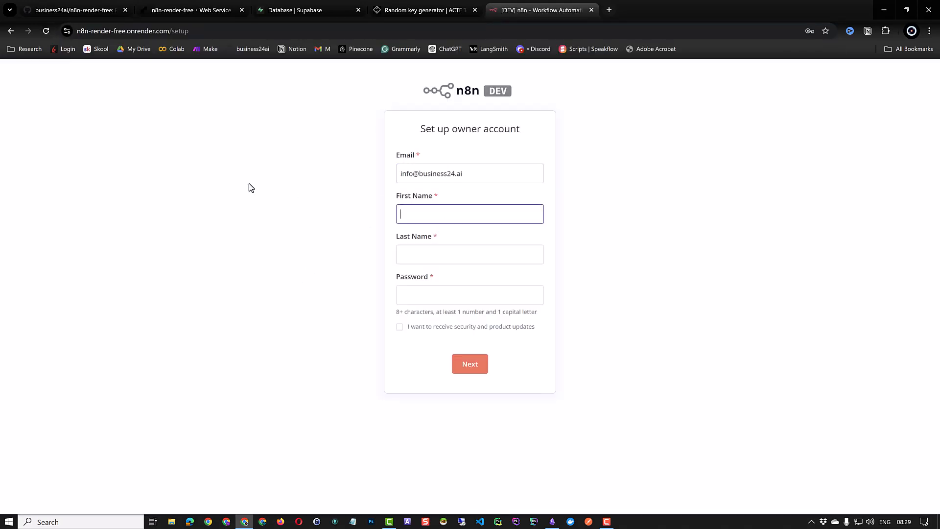
- Complete the owner account form (Business24) and rename the workflow to 'Ping Webhook'
text(Business24)
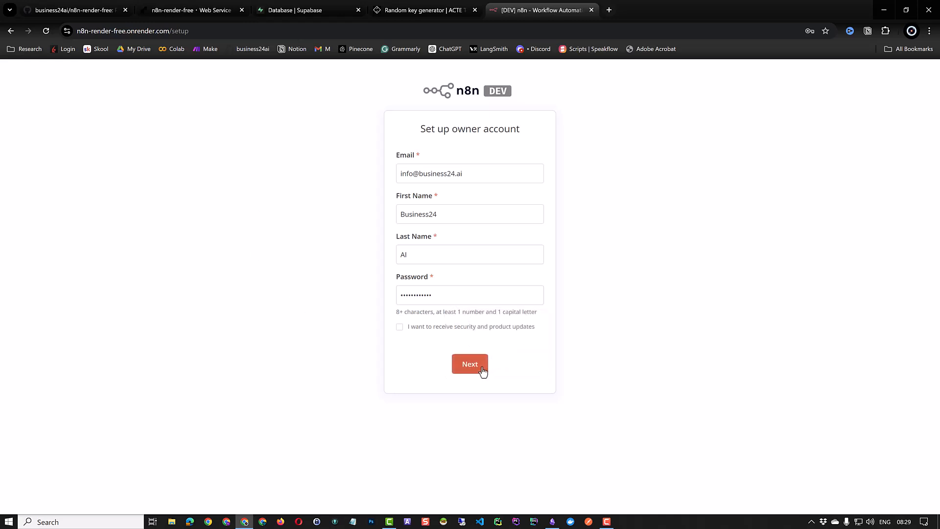
click(469, 364)
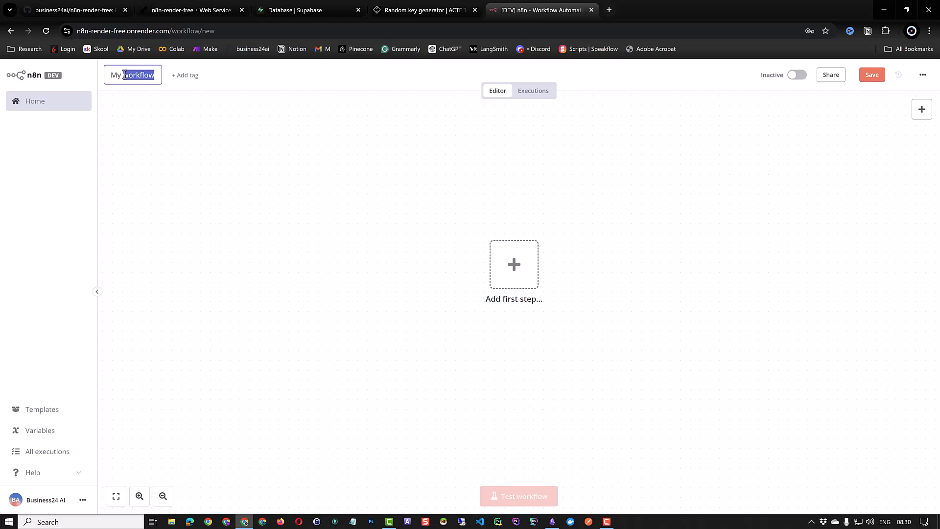
text(Ping Webhook)
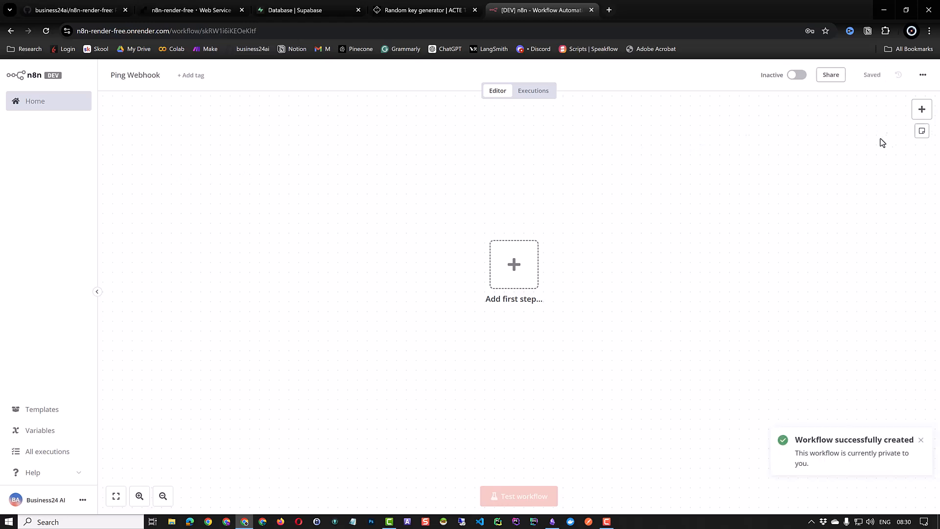
- Add a Webhook trigger set to respond using a Respond to Webhook node
text(webho)
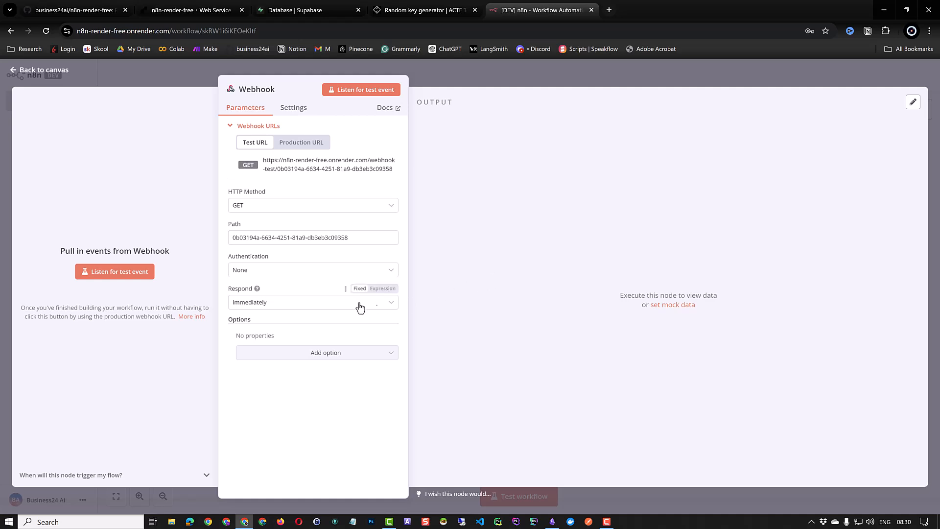
click(312, 301)
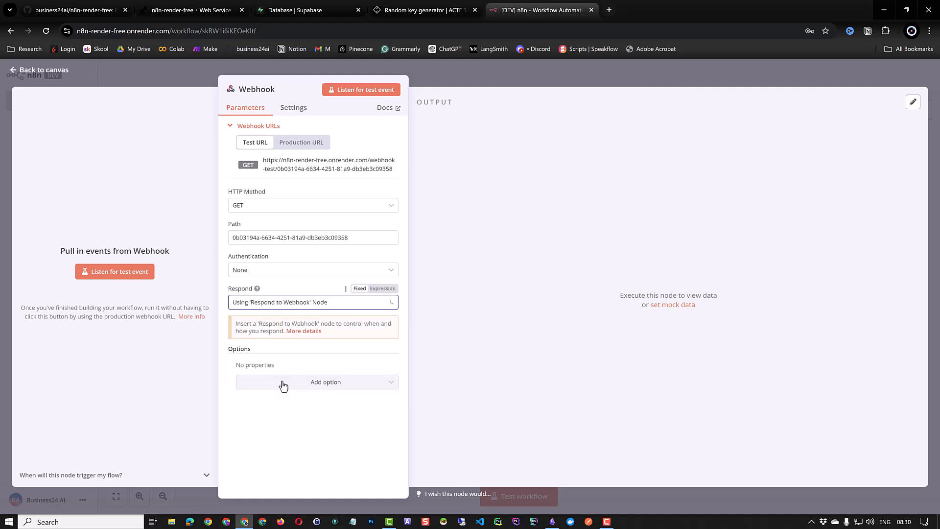
click(37, 70)
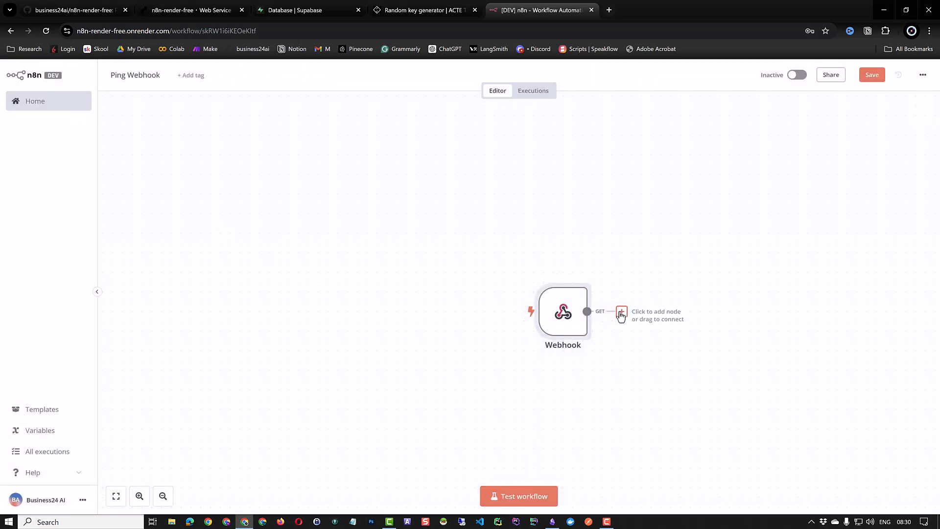
- Add a Respond to Webhook node returning JSON 'Webhook is working' and start test listening
text(webh)
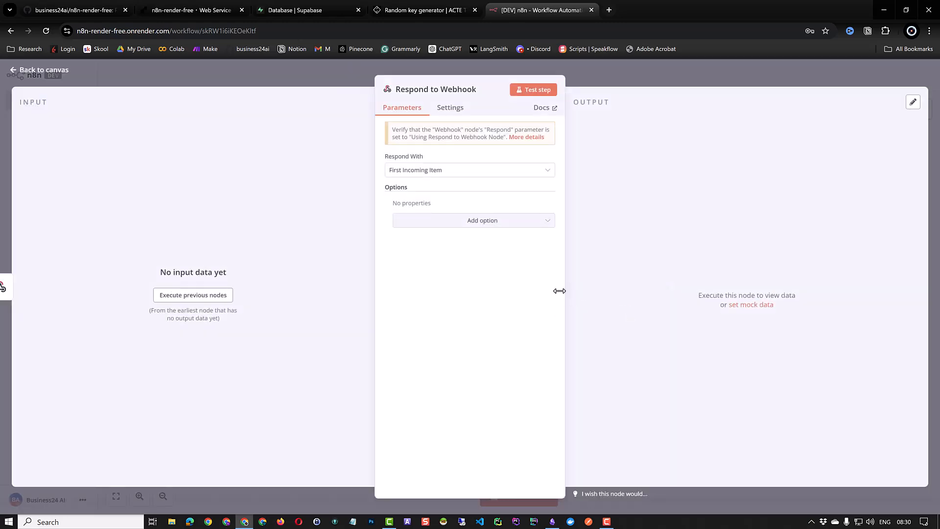
click(470, 169)
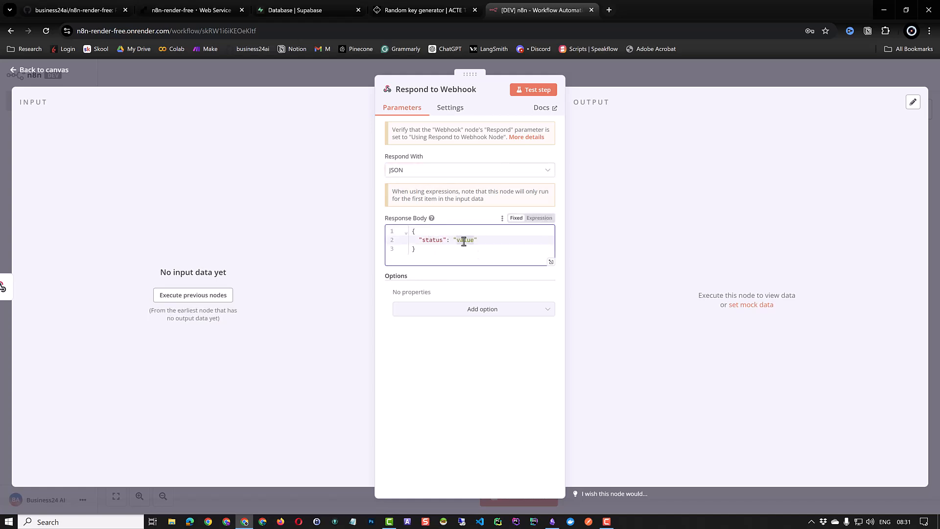
text(Webhook is working)
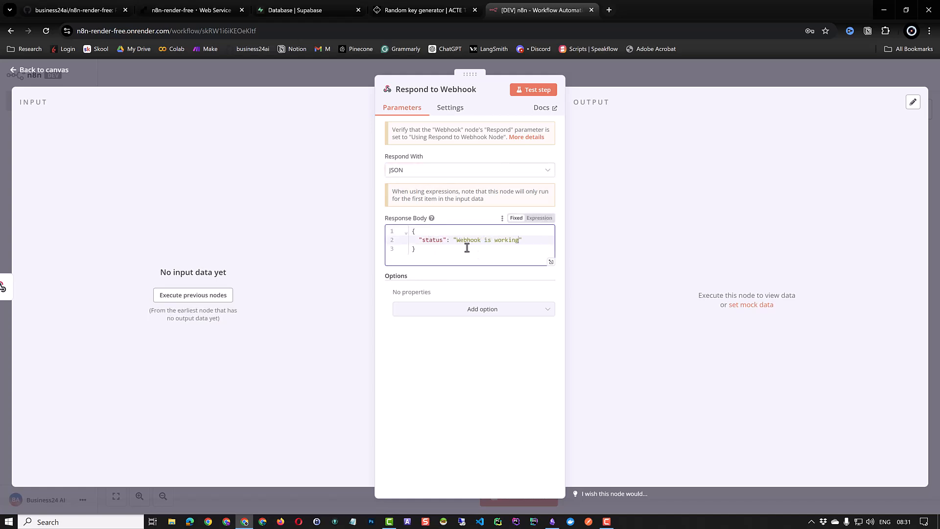
click(38, 70)
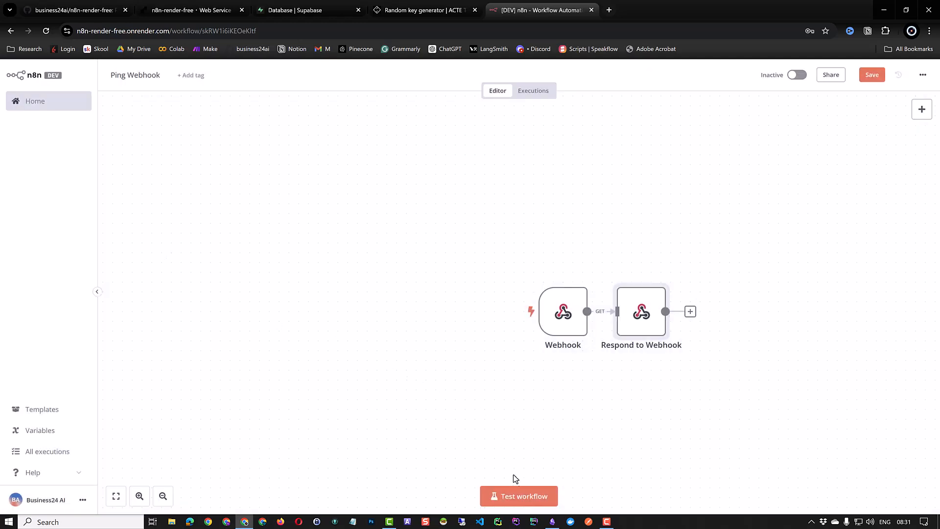
click(518, 496)
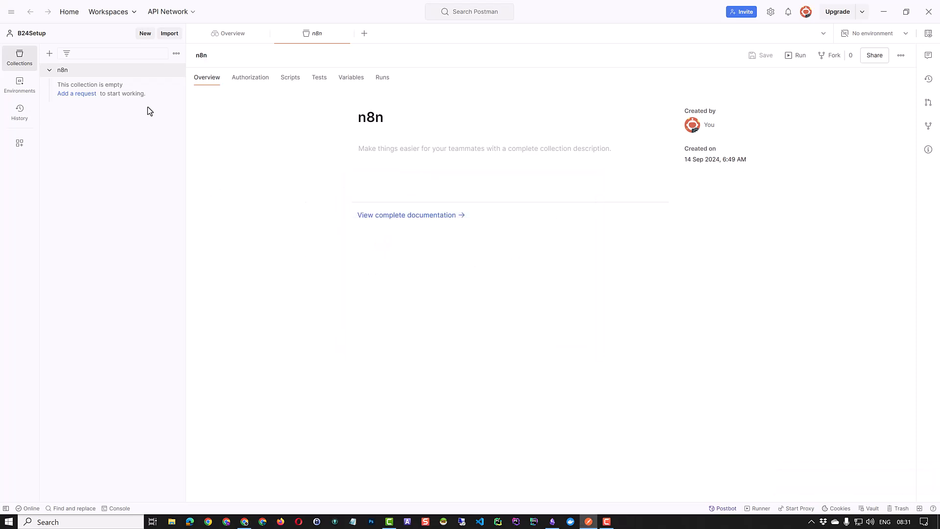
- Send a new Postman GET request to the n8n-render-free test webhook URL
click(363, 33)
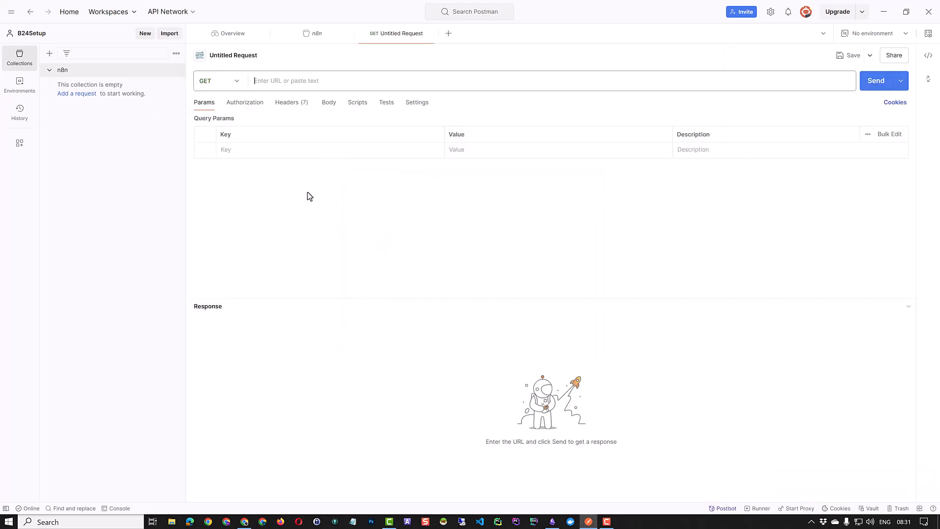
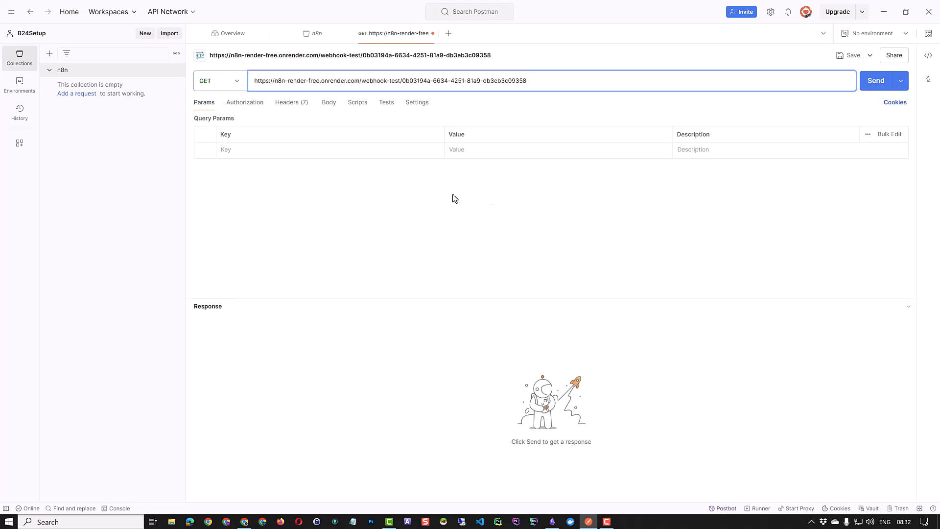
click(875, 81)
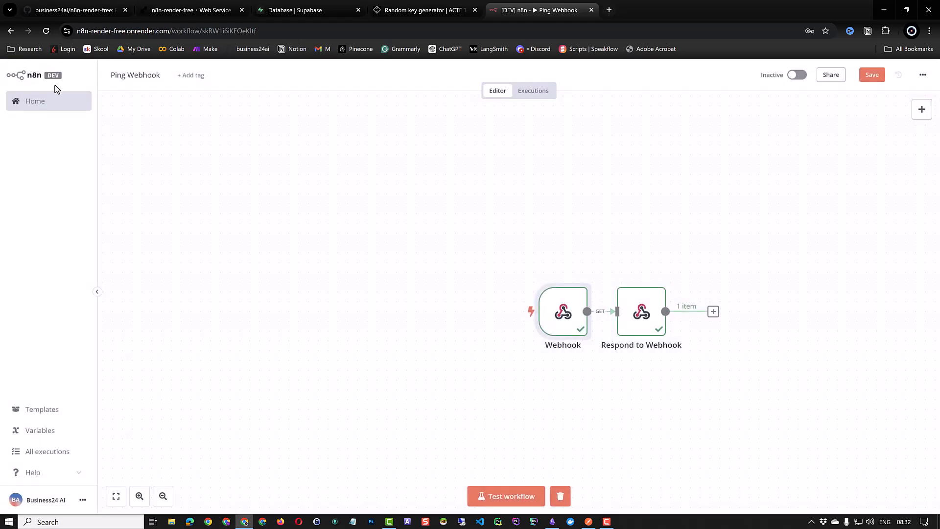
mouse_move(334, 334)
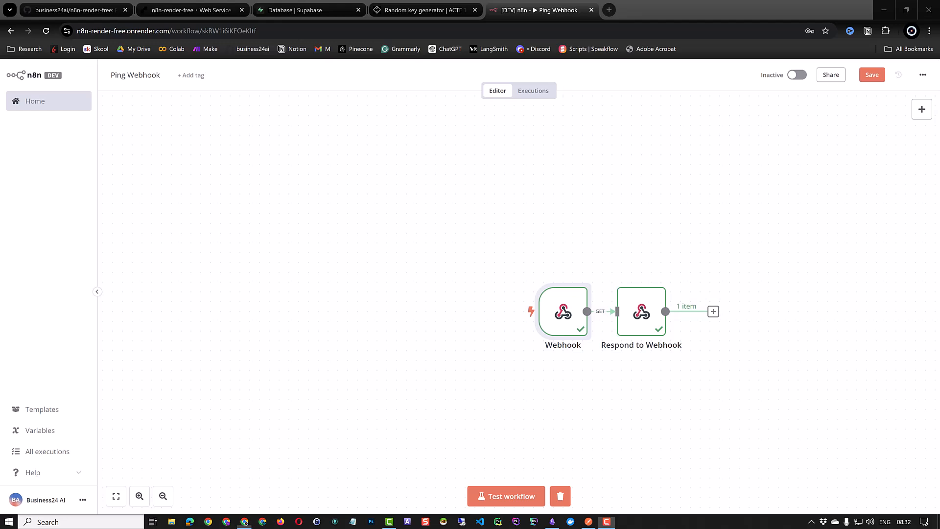
- Switch browser tabs to confirm both Ping Webhook nodes passed one item
click(307, 10)
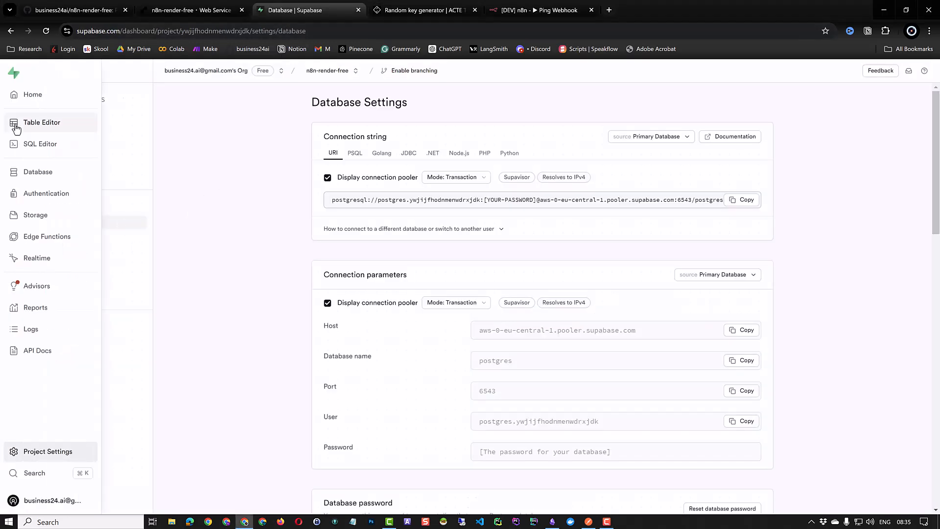
- Open the Table Editor and view the settings table's five n8n records
click(41, 122)
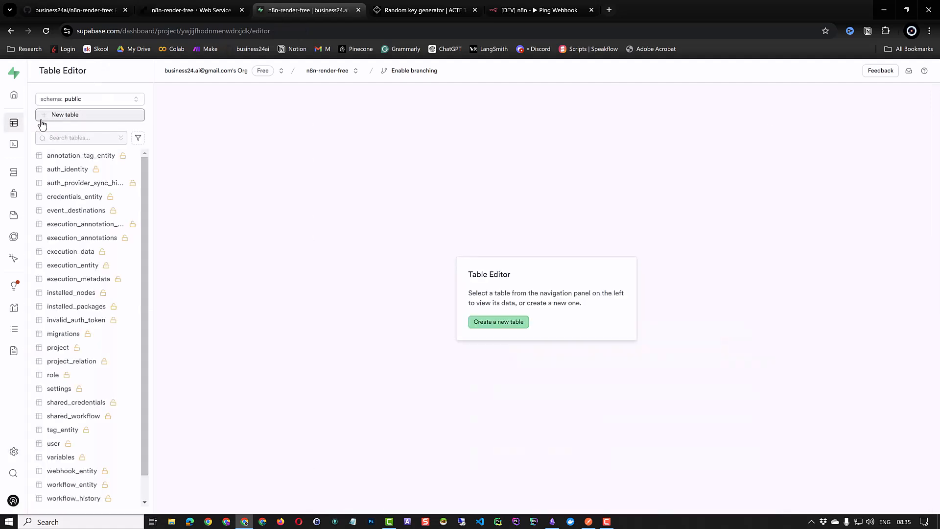
click(58, 347)
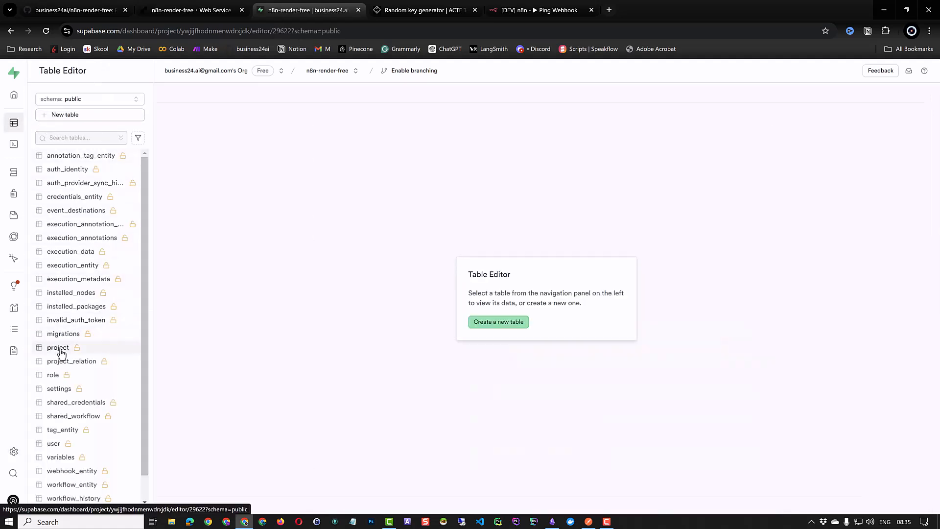
click(59, 388)
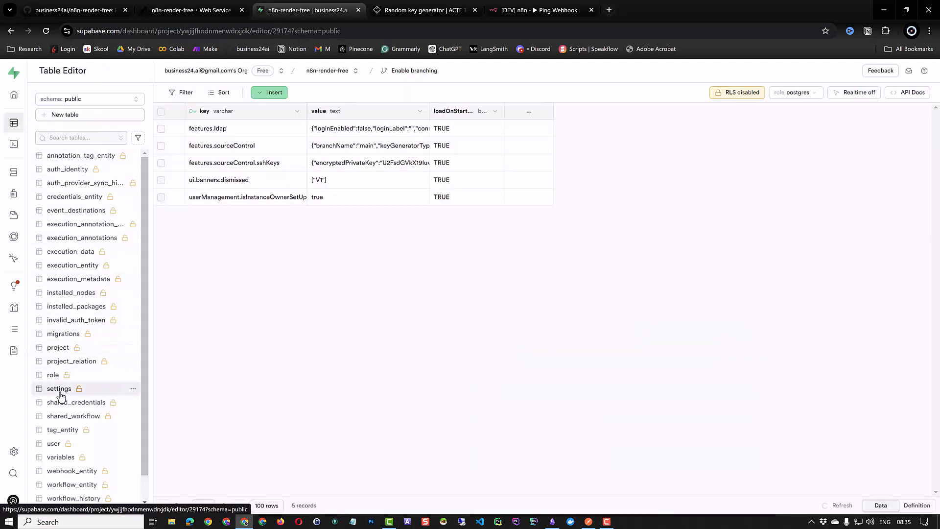
click(70, 251)
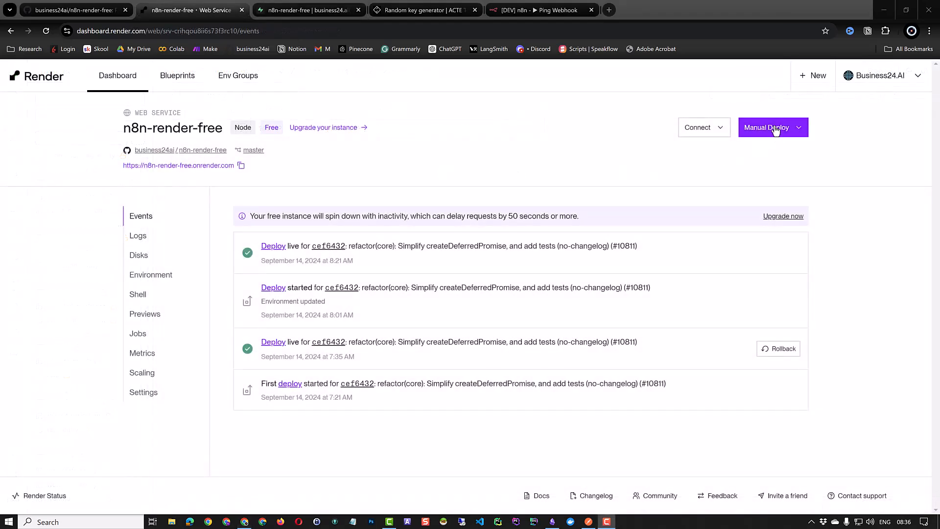
- Restart the n8n-render-free service via Manual Deploy and view its logs
click(773, 127)
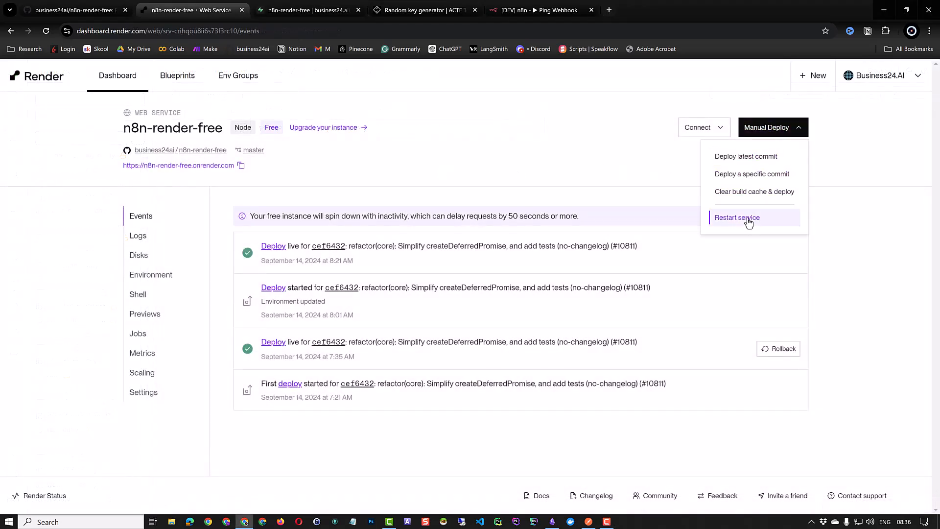
click(737, 217)
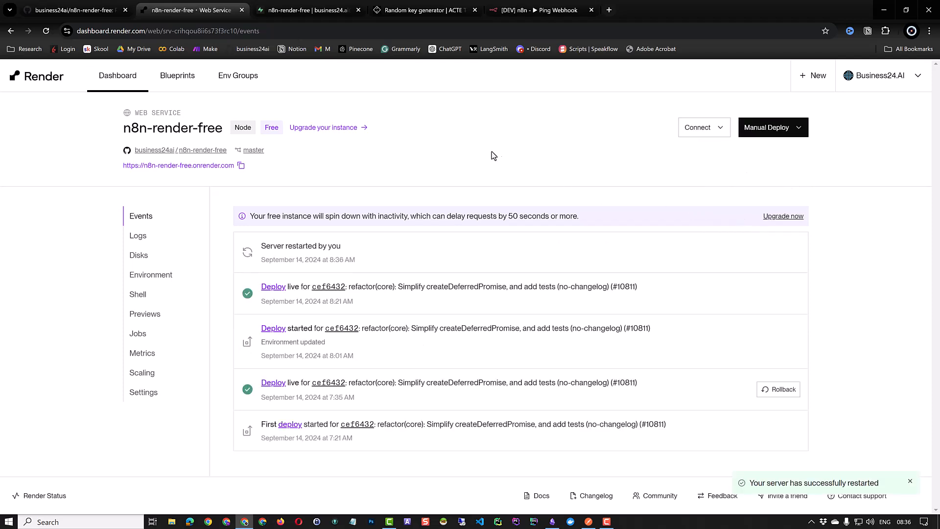
mouse_move(439, 141)
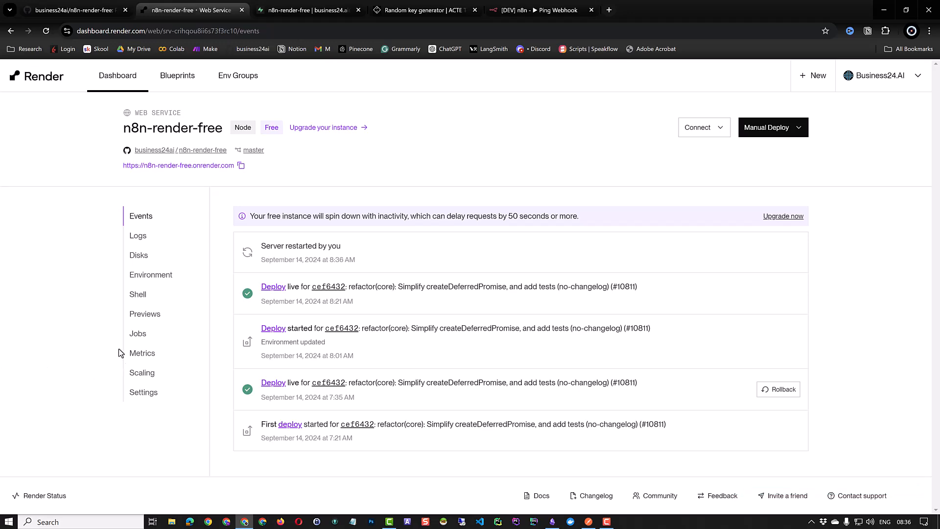
click(137, 235)
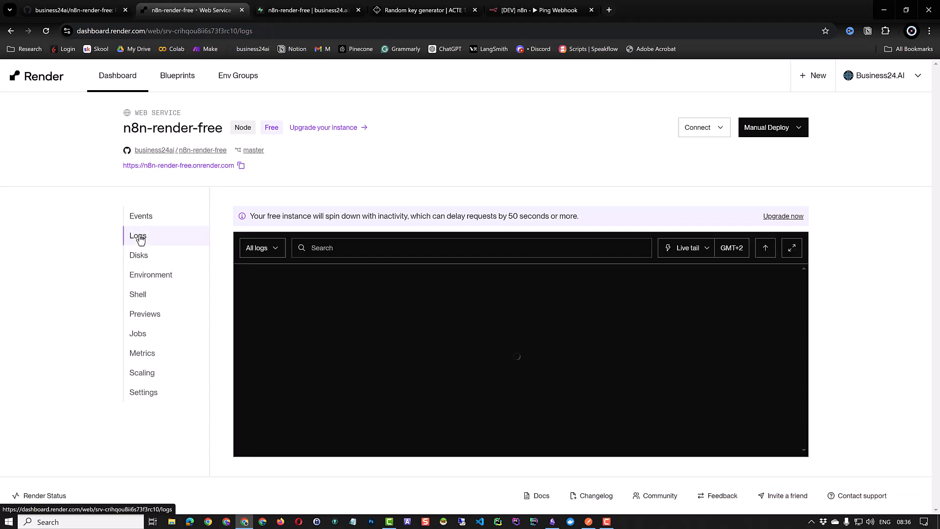
click(137, 234)
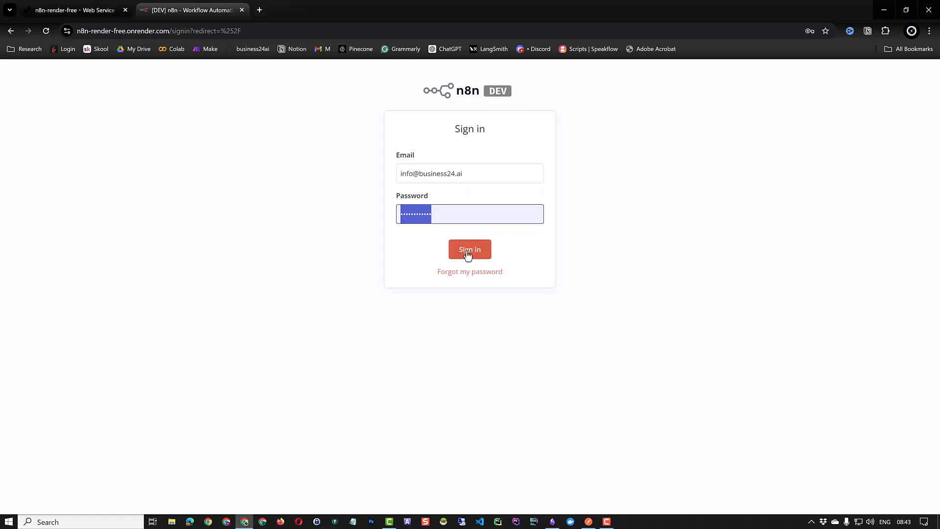
- Sign back in to confirm Ping Webhook is still in the workflows list
click(469, 248)
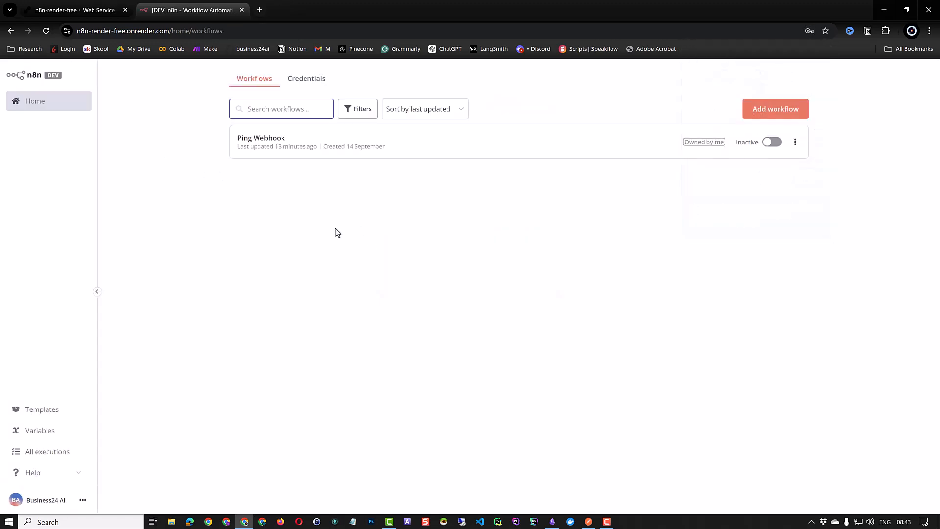